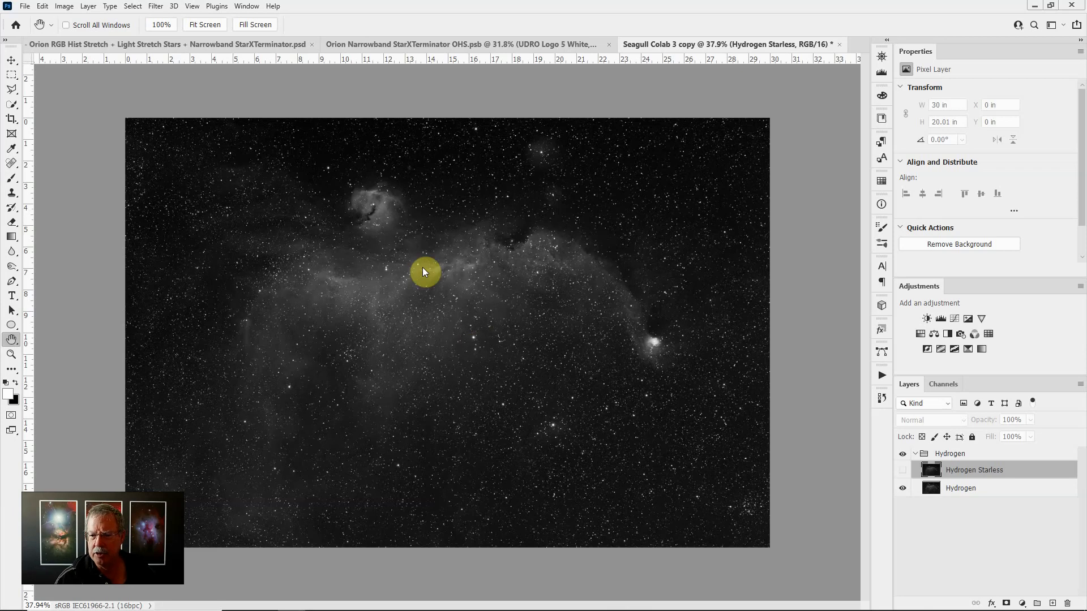
{"action": "mouse_move", "coordinate": [668, 317]}
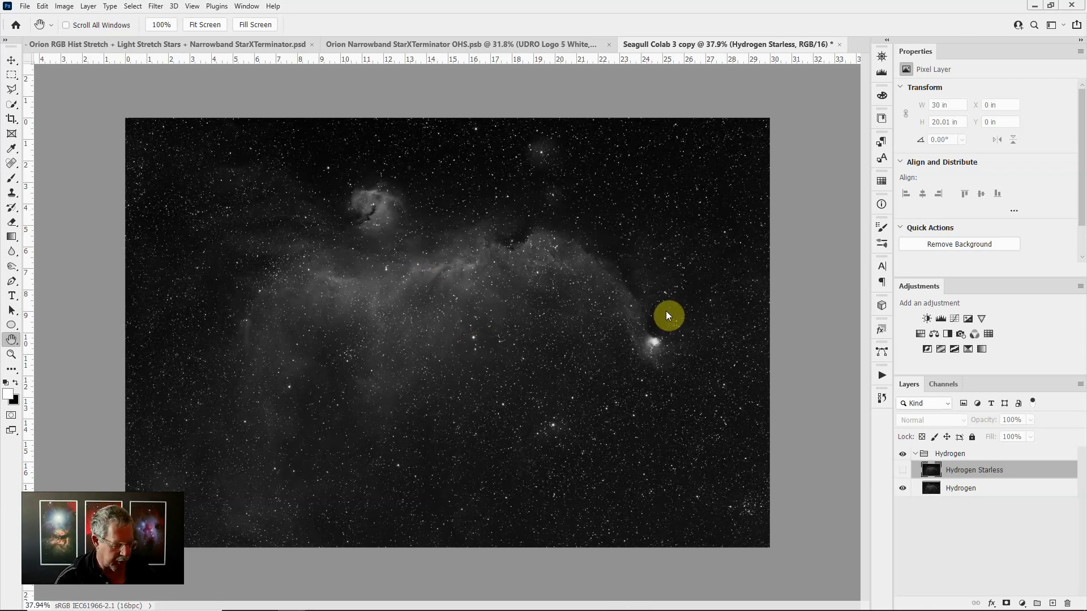
{"action": "mouse_move", "coordinate": [615, 283]}
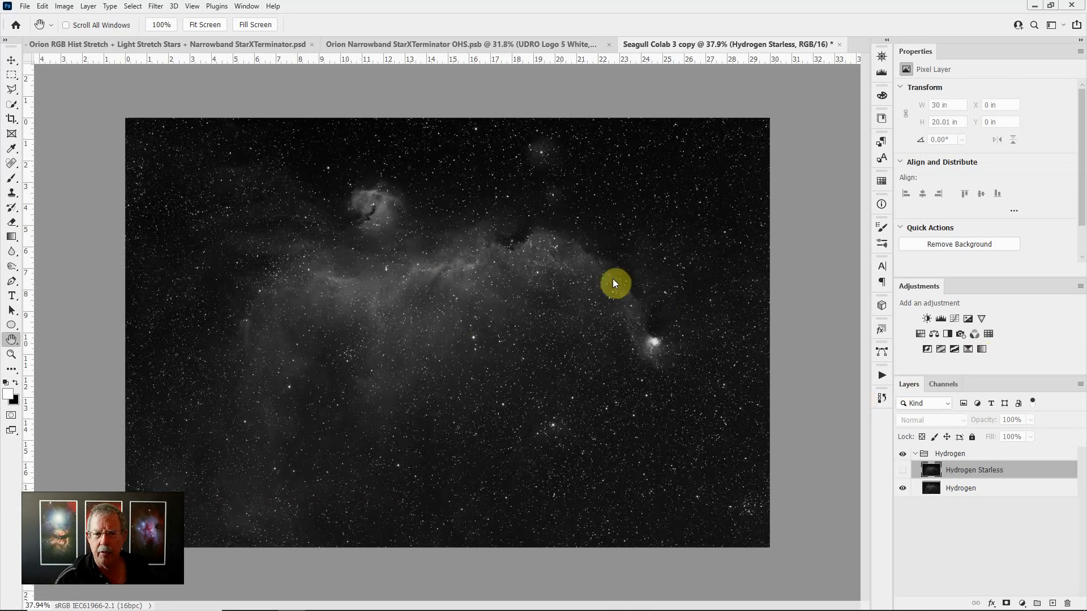
{"action": "mouse_move", "coordinate": [468, 342]}
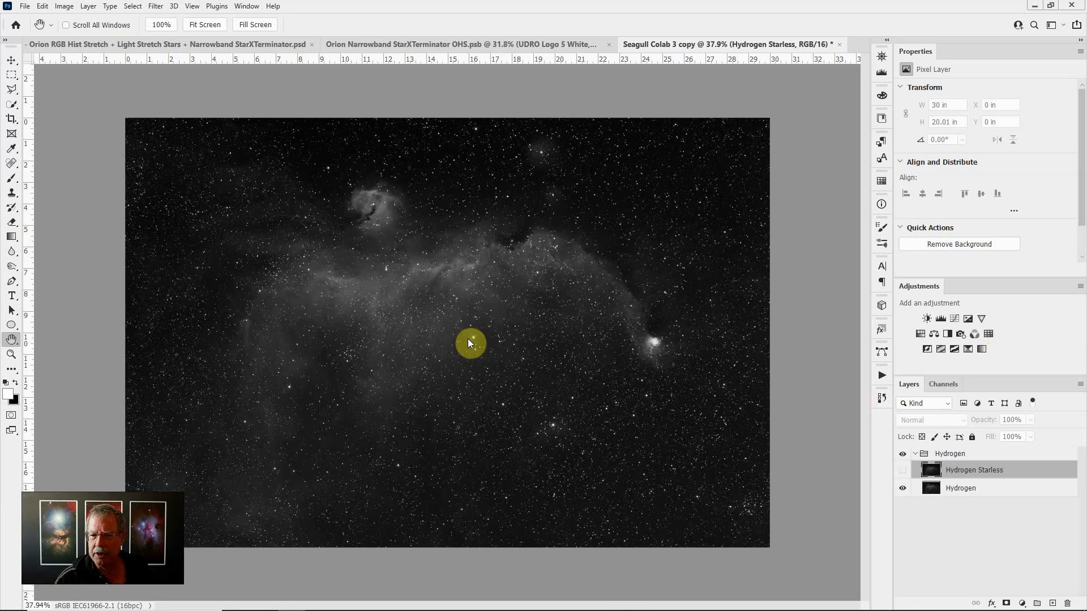
{"action": "mouse_move", "coordinate": [391, 365]}
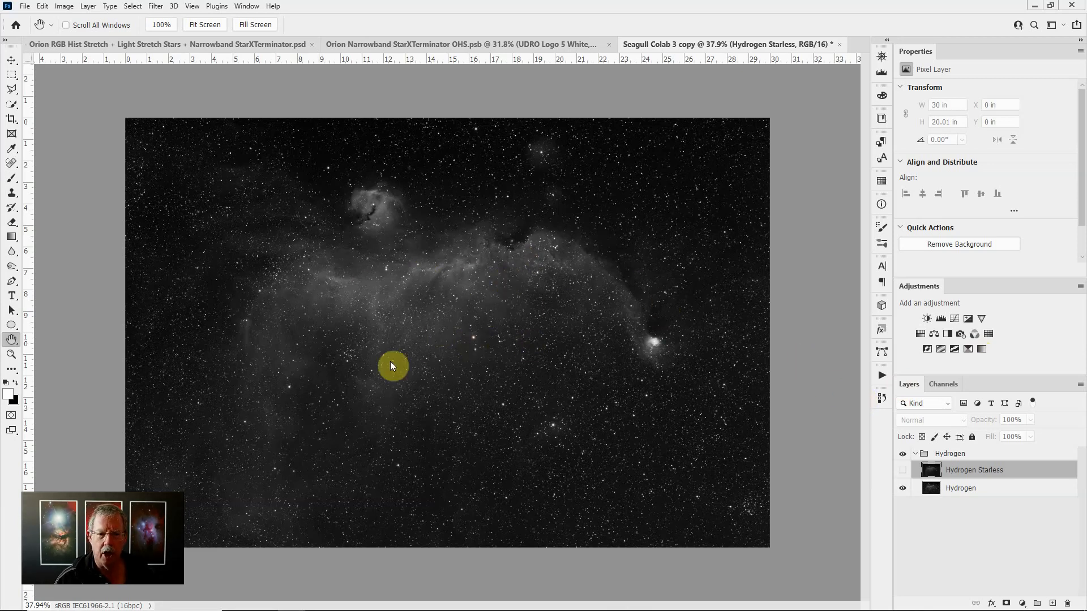
{"action": "mouse_move", "coordinate": [516, 376]}
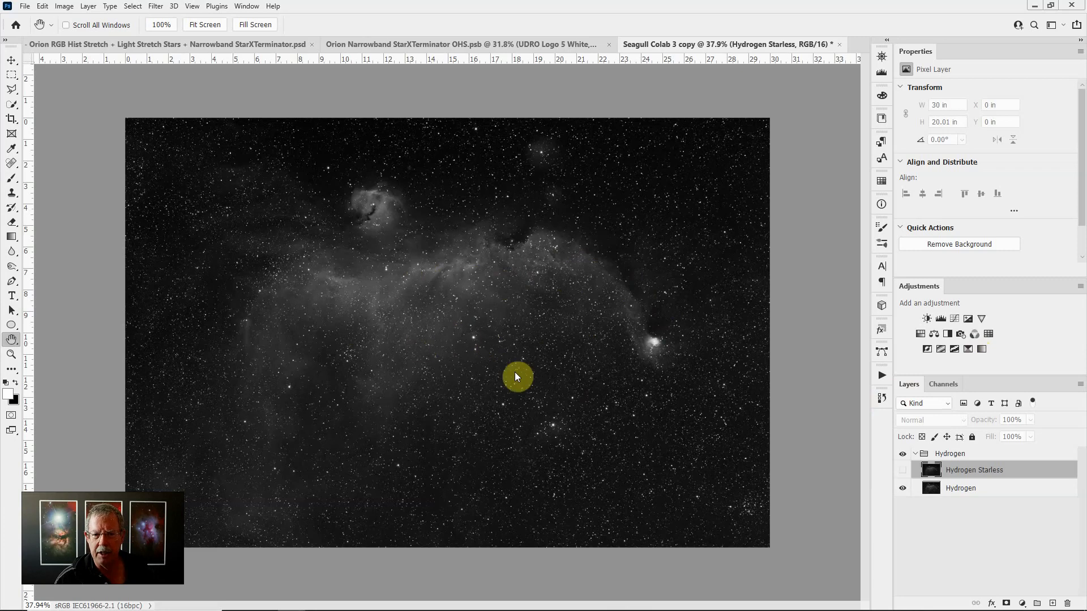
{"action": "mouse_move", "coordinate": [566, 366]}
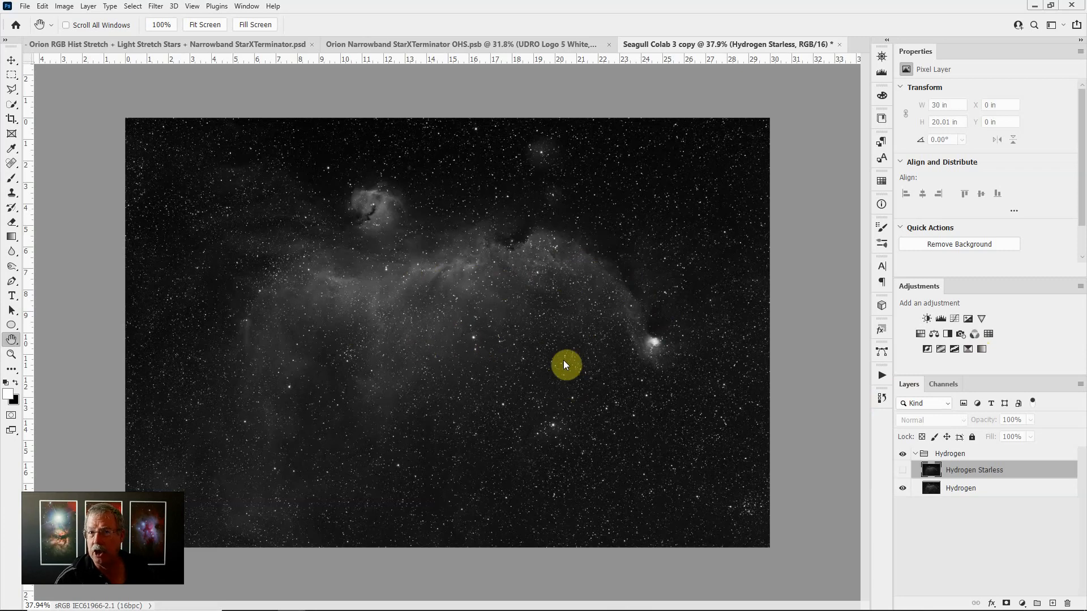
{"action": "mouse_move", "coordinate": [537, 345]}
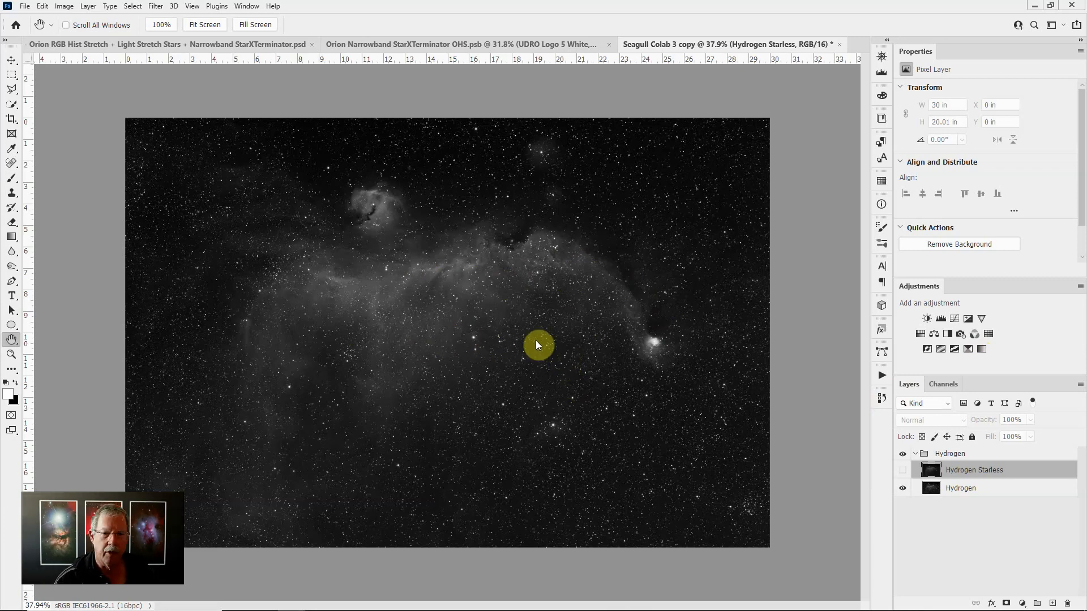
{"action": "mouse_move", "coordinate": [590, 367]}
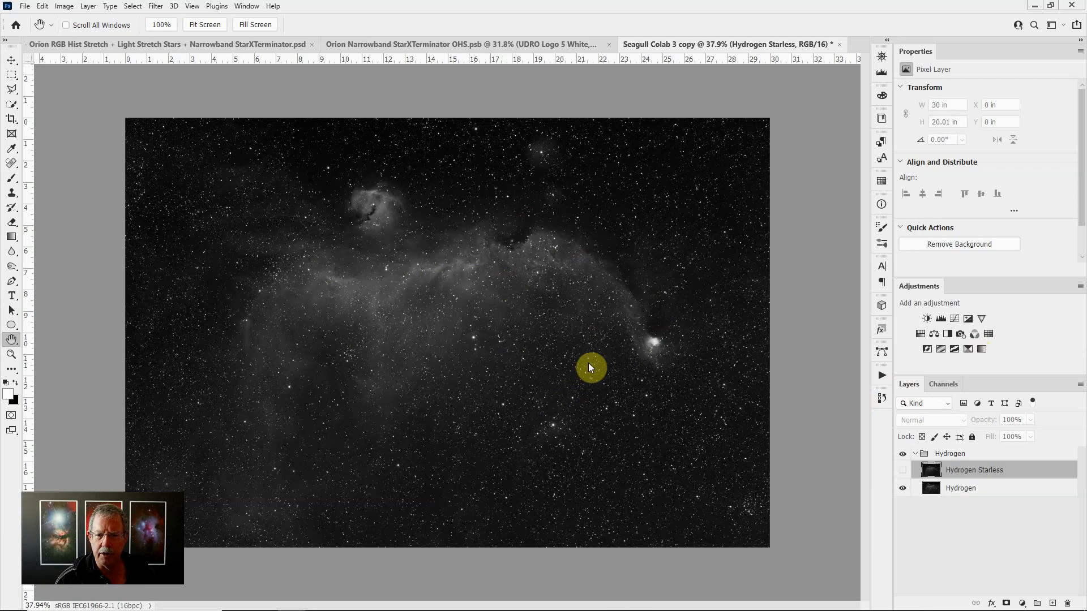
{"action": "mouse_move", "coordinate": [984, 489]}
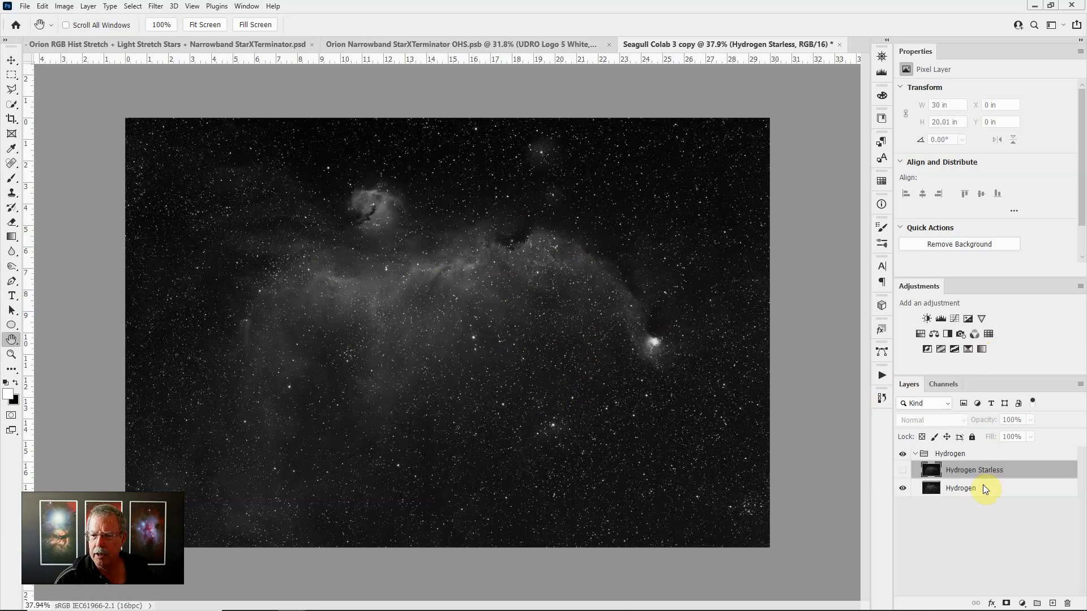
{"action": "mouse_move", "coordinate": [970, 474]}
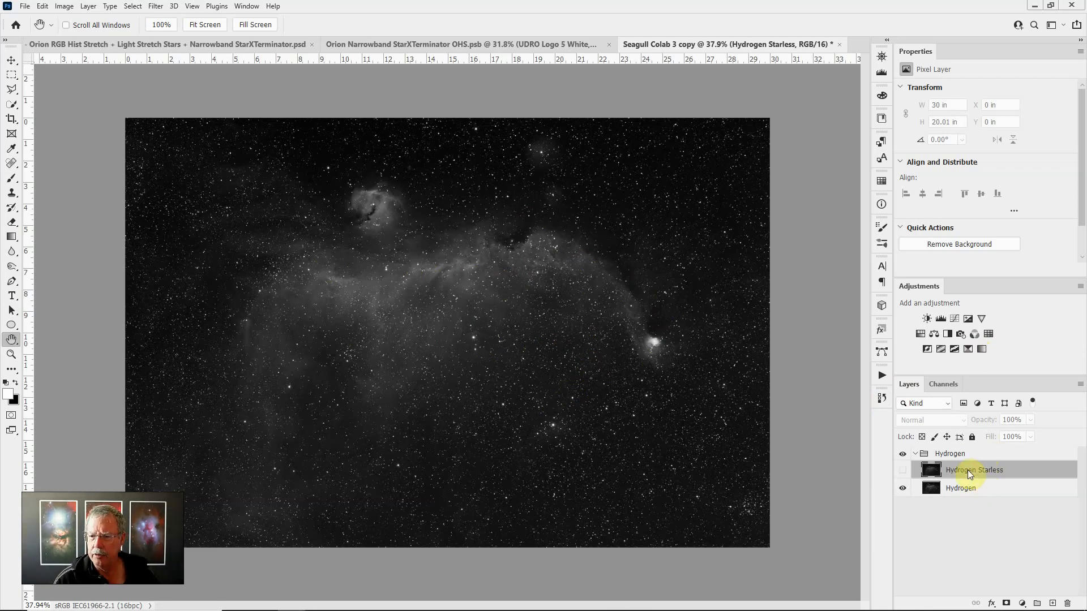
{"action": "mouse_move", "coordinate": [973, 488]}
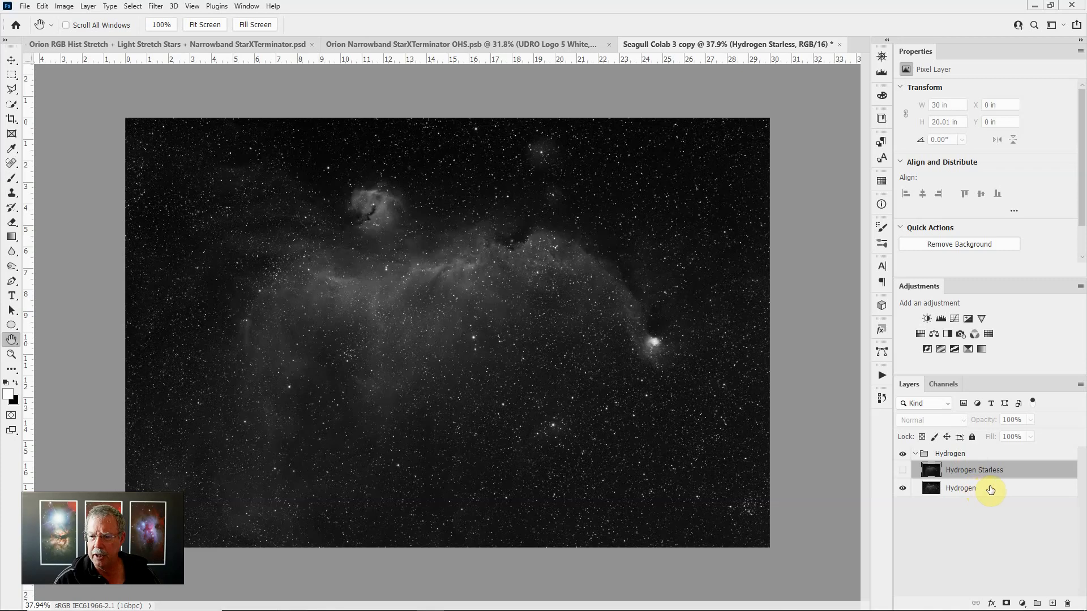
Select the Hydrogen layer, duplicate it and browse the Filter menu to RC-Astro StarXTerminator.
{"action": "left_click", "coordinate": [961, 487]}
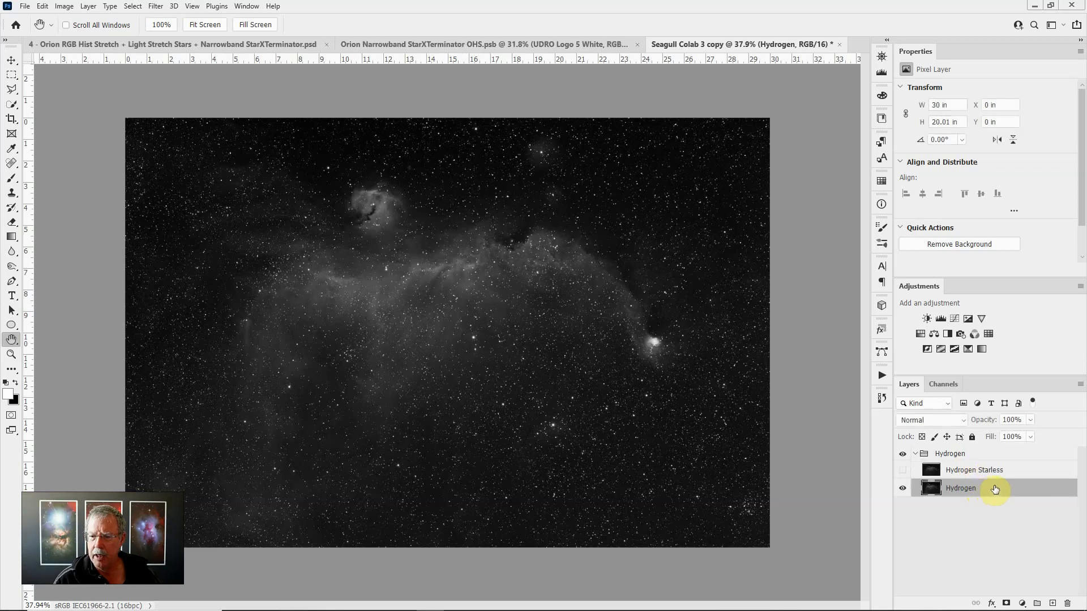
{"action": "mouse_move", "coordinate": [993, 458]}
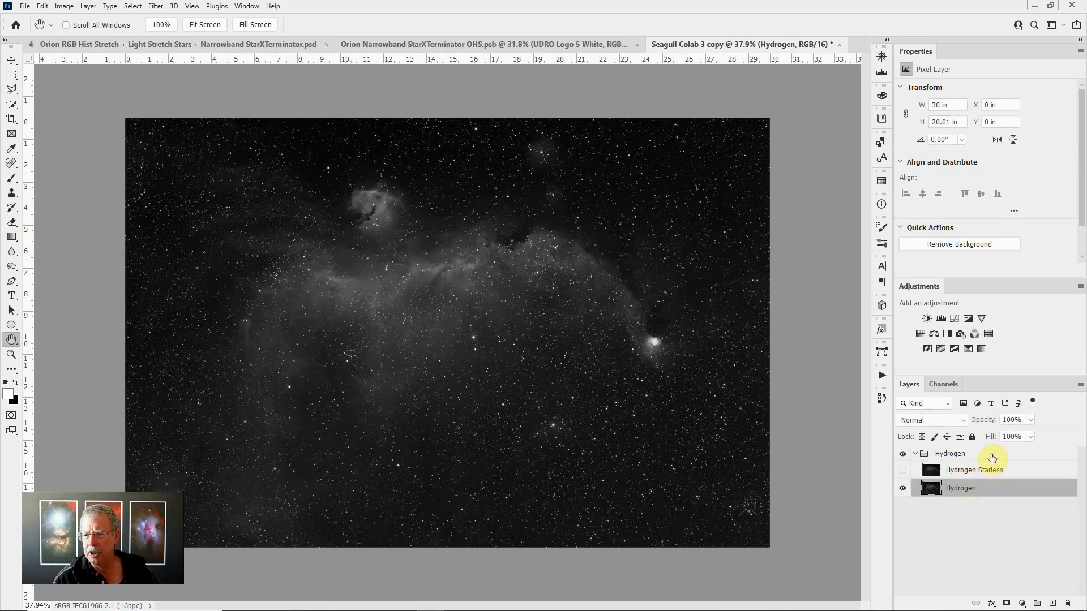
{"action": "mouse_move", "coordinate": [993, 495]}
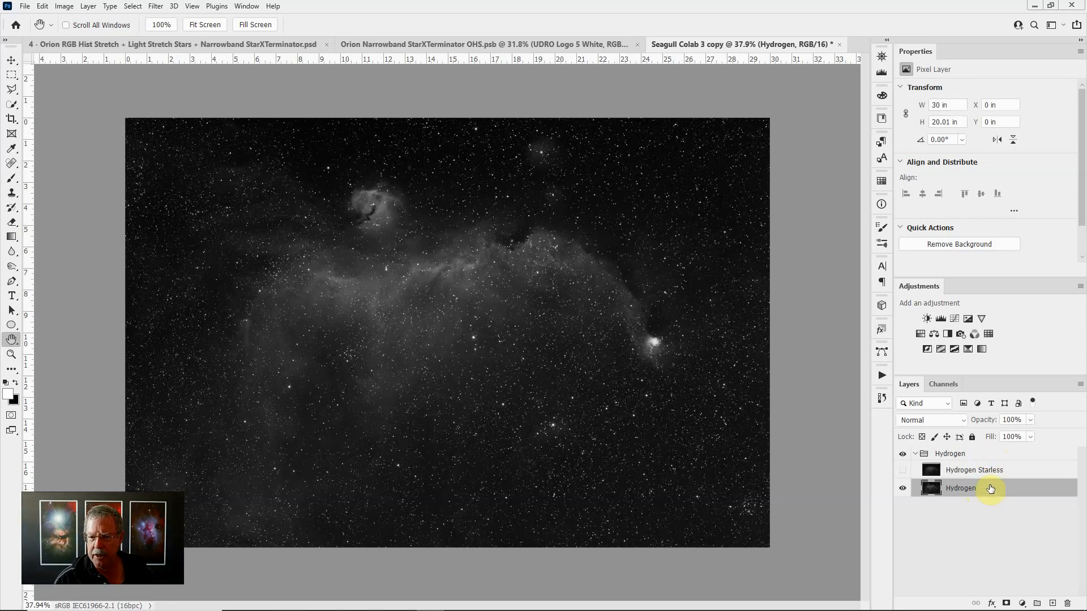
{"action": "mouse_move", "coordinate": [973, 510]}
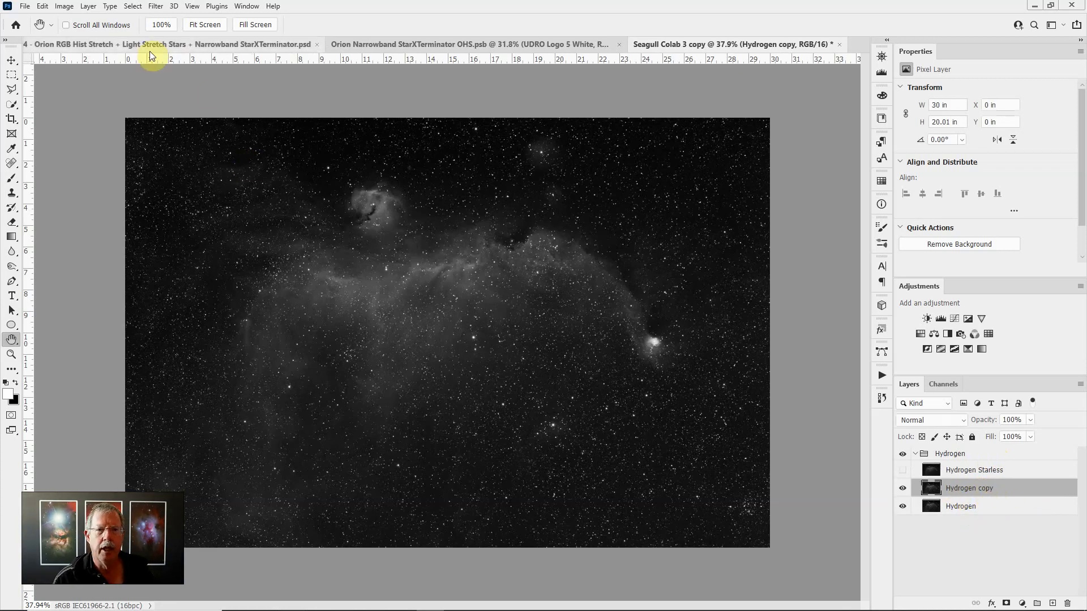
{"action": "left_click", "coordinate": [155, 7]}
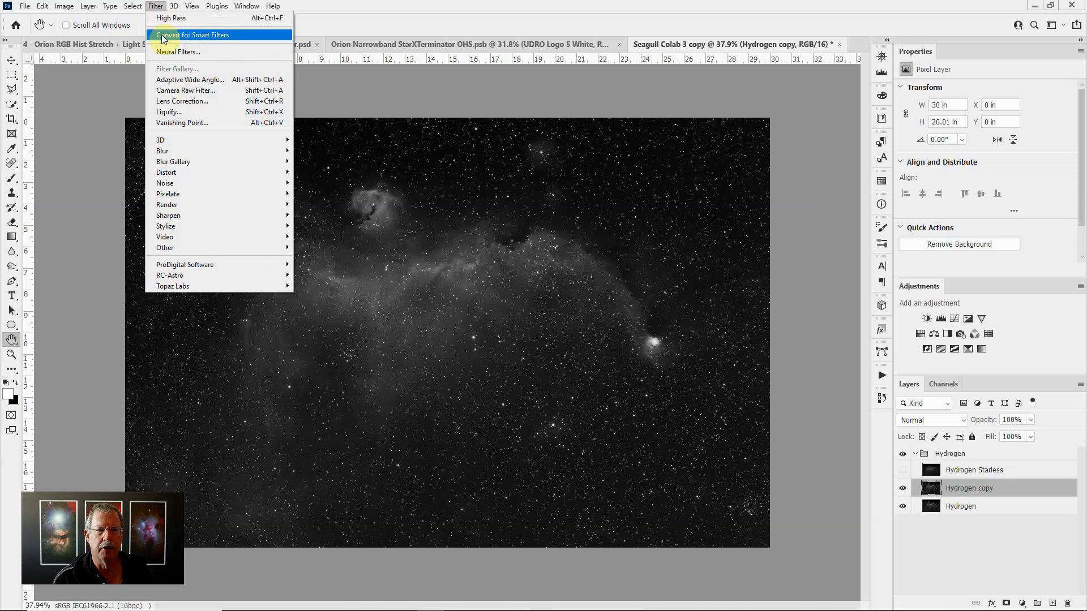
{"action": "mouse_move", "coordinate": [169, 275]}
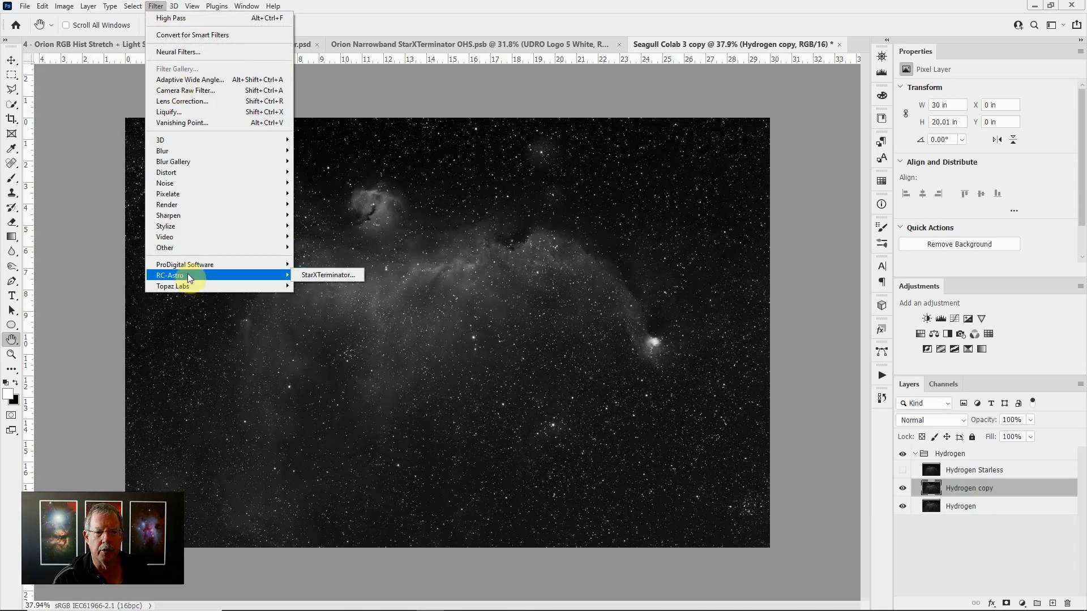
{"action": "mouse_move", "coordinate": [326, 274]}
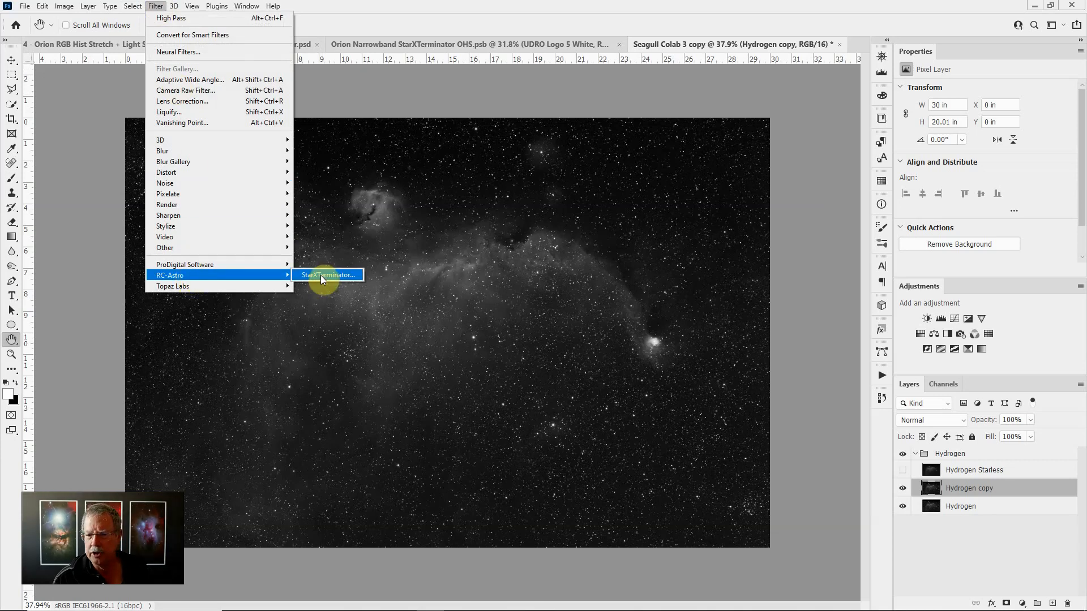
{"action": "mouse_move", "coordinate": [819, 240]}
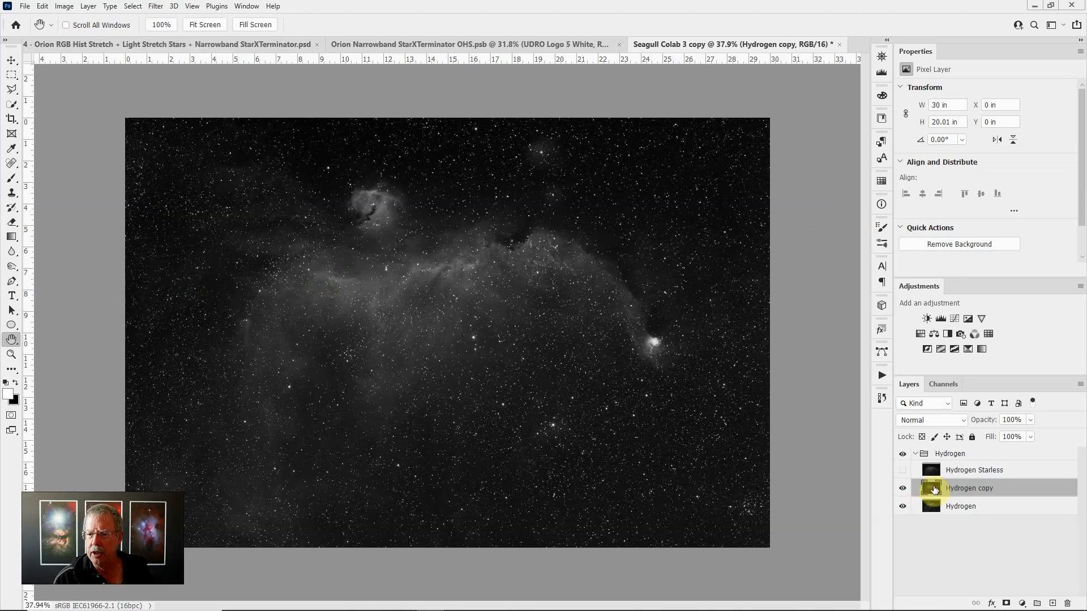
Select the Hydrogen Starless layer and make it visible so the nebula shows without stars.
{"action": "left_click", "coordinate": [960, 487]}
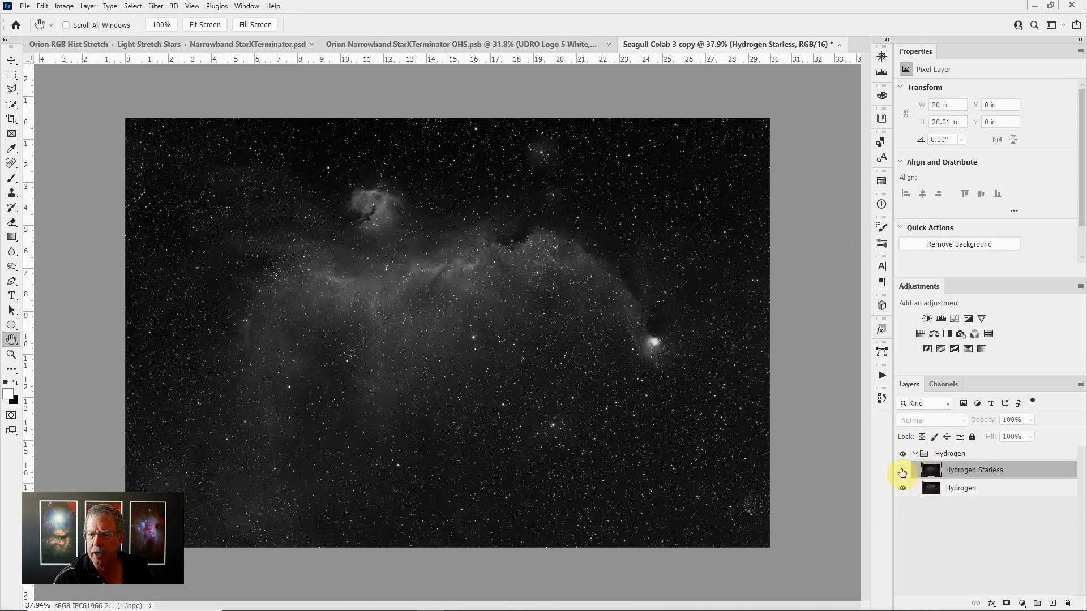
{"action": "left_click", "coordinate": [902, 469]}
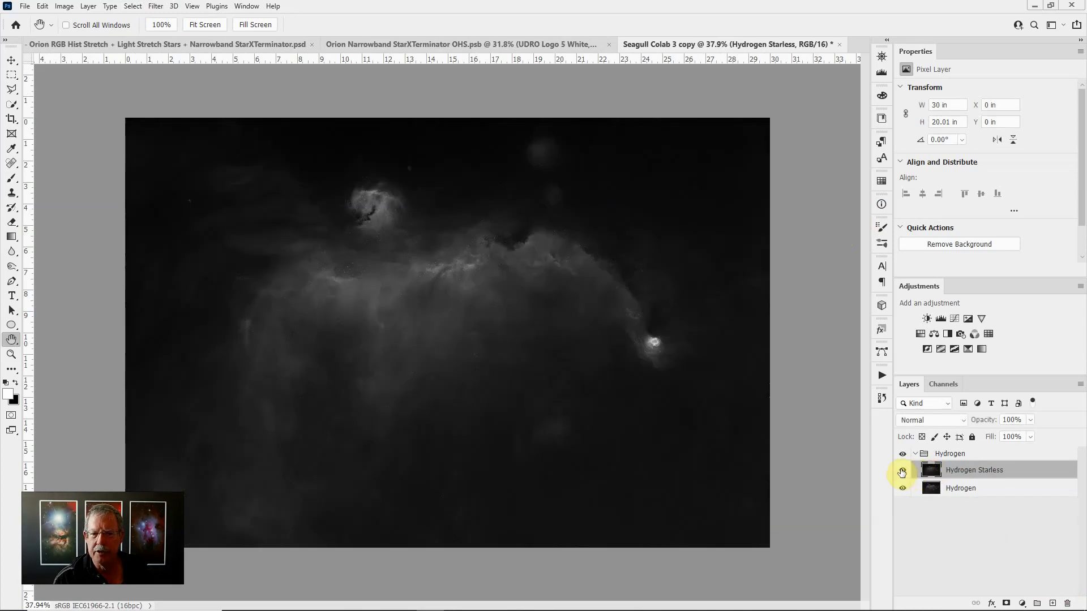
{"action": "mouse_move", "coordinate": [902, 472]}
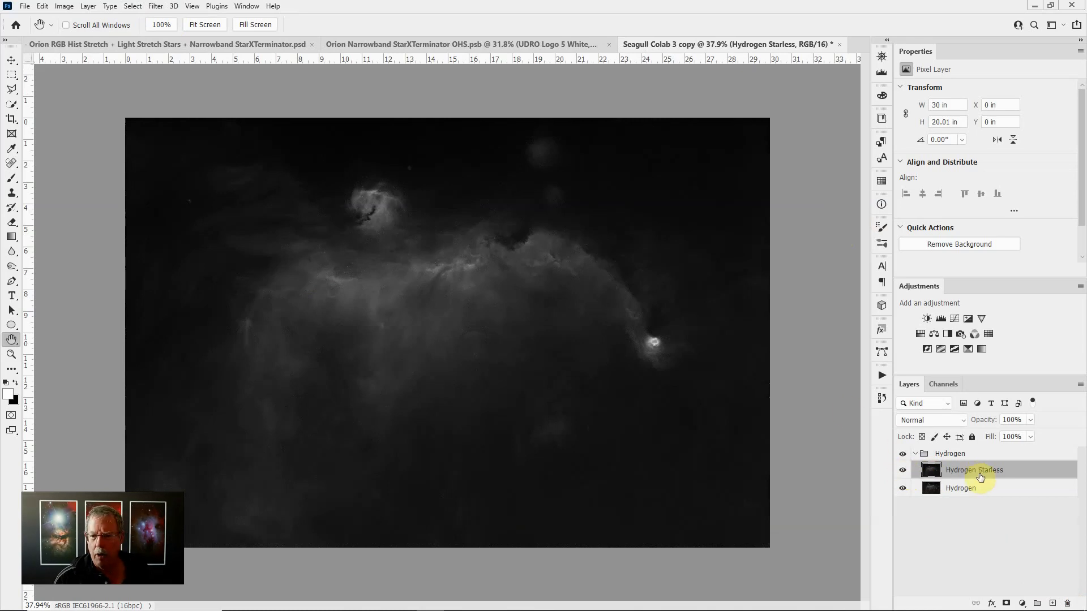
{"action": "mouse_move", "coordinate": [679, 268]}
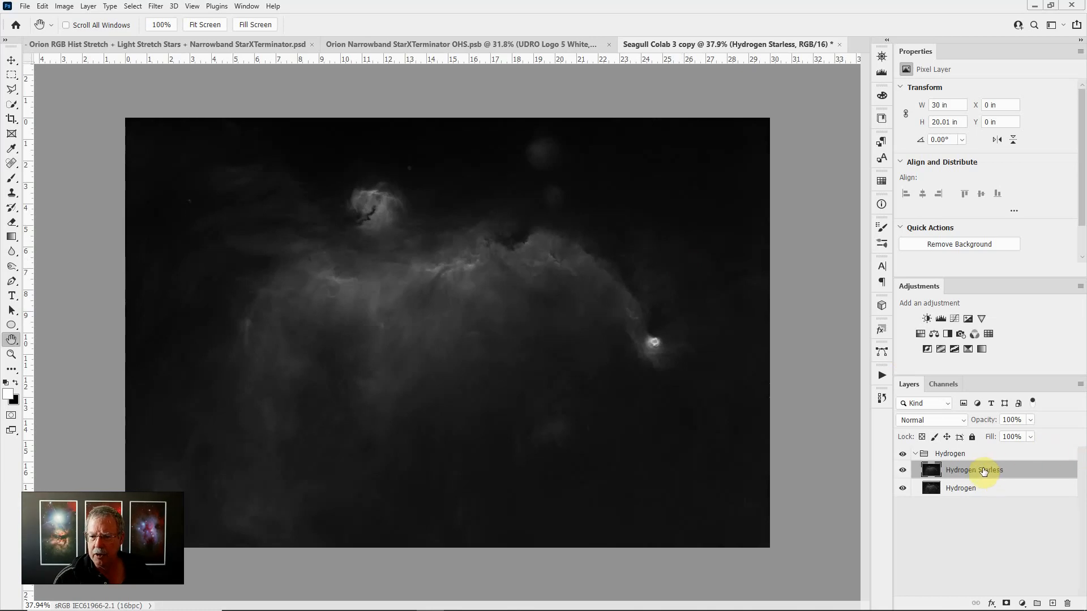
{"action": "mouse_move", "coordinate": [978, 493]}
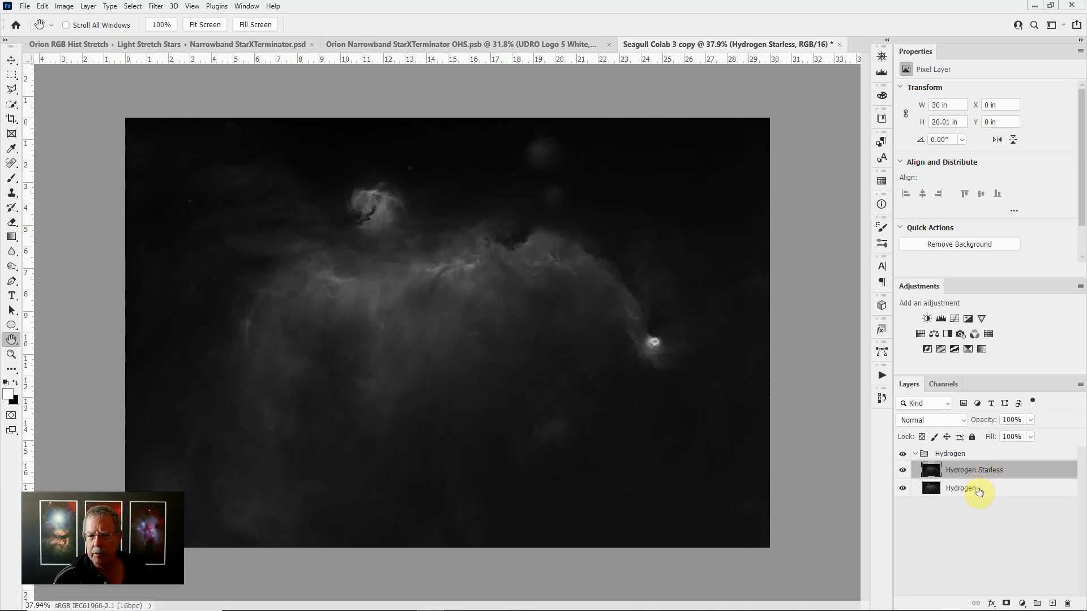
{"action": "left_click", "coordinate": [931, 470]}
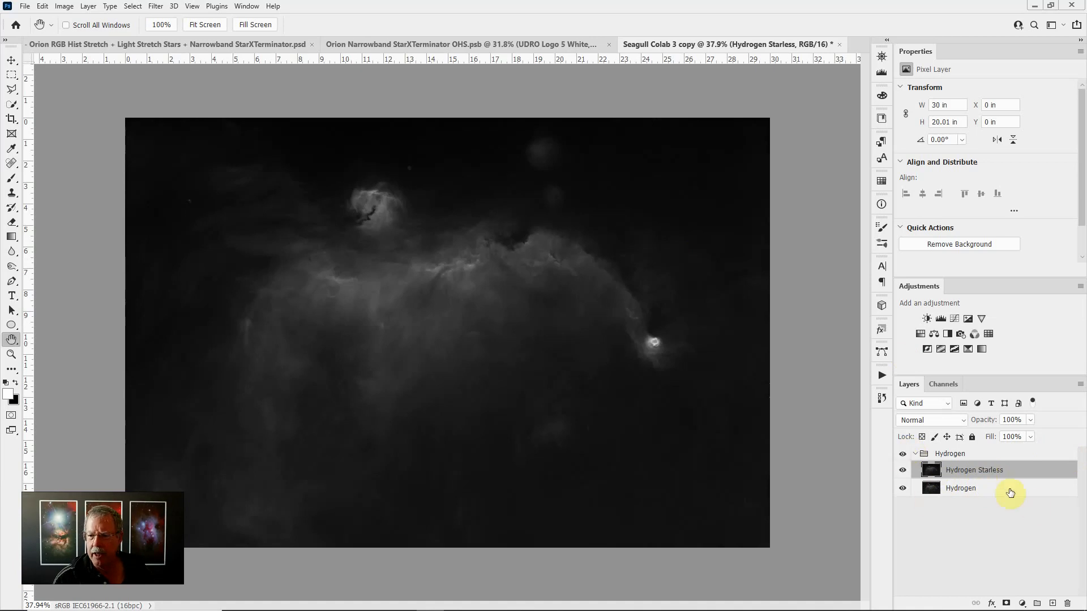
{"action": "mouse_move", "coordinate": [1005, 472]}
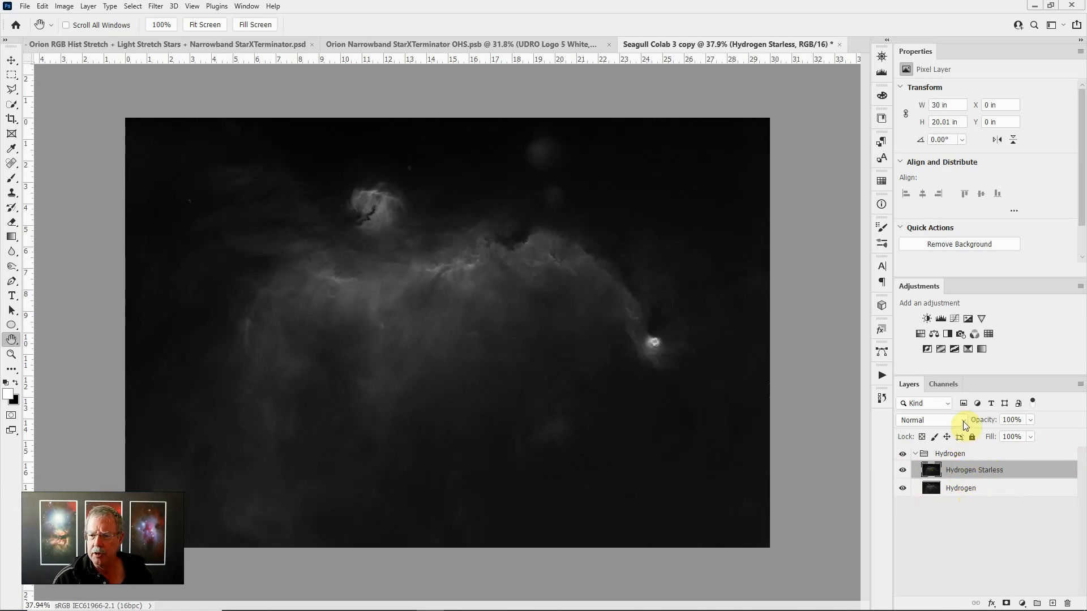
Set the Hydrogen Starless blend mode to Subtract, leaving only stars on black.
{"action": "left_click", "coordinate": [921, 419]}
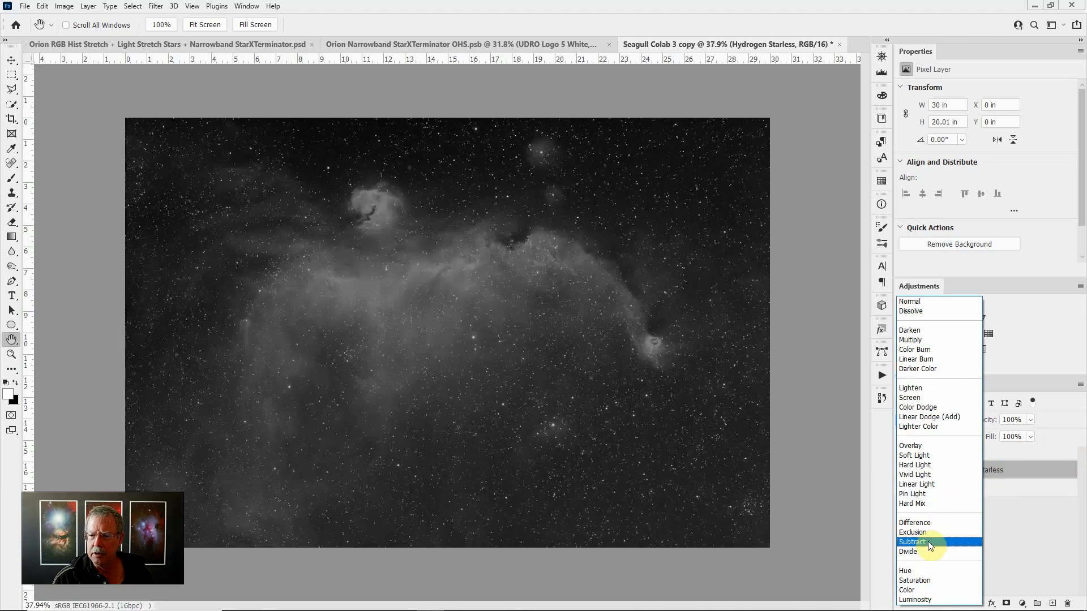
{"action": "left_click", "coordinate": [914, 541]}
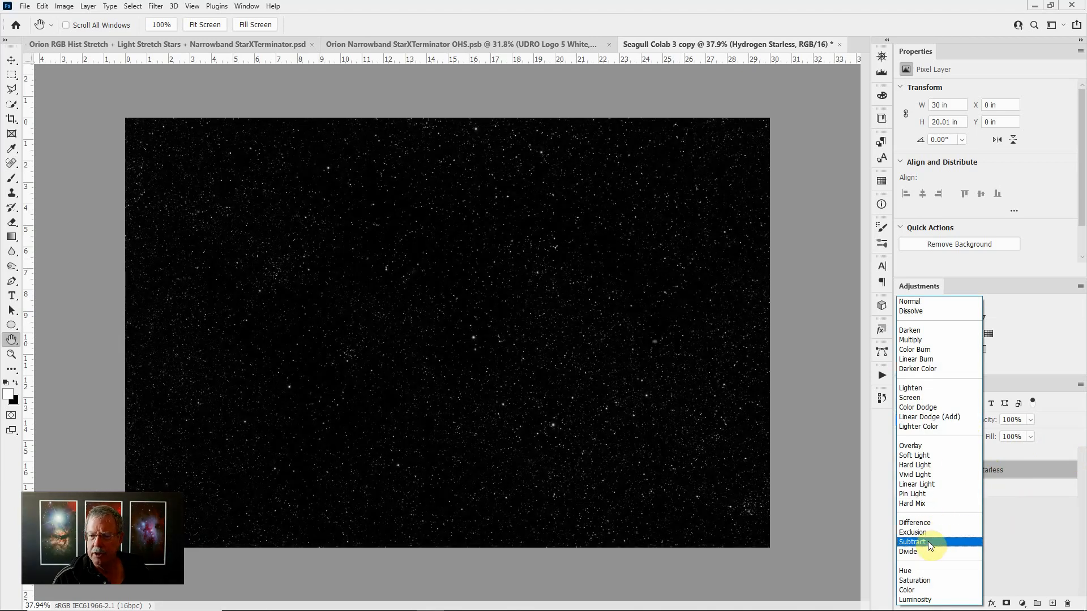
{"action": "left_click", "coordinate": [914, 541]}
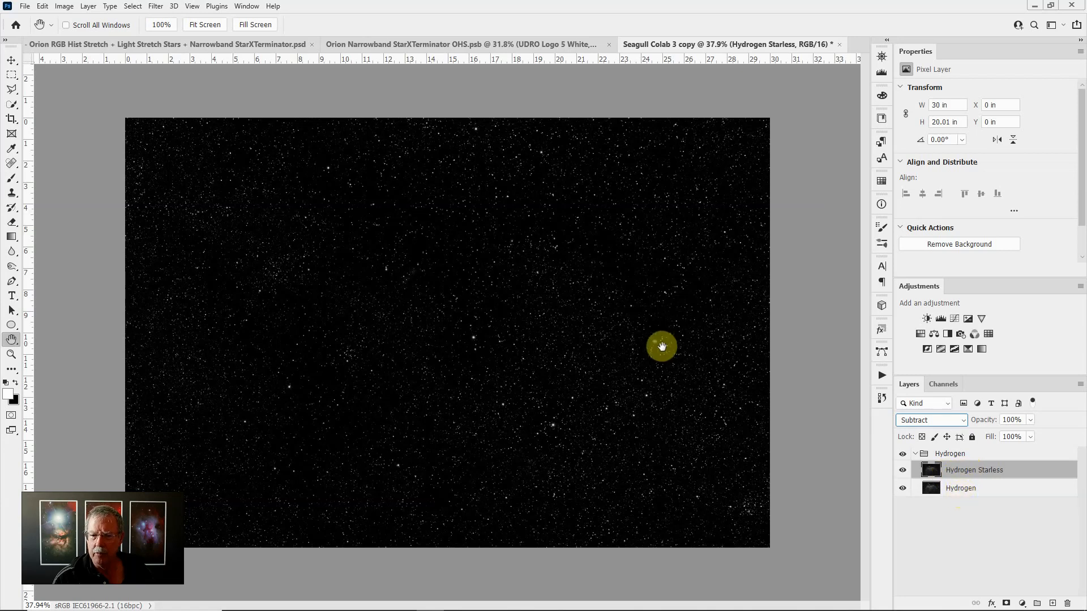
{"action": "mouse_move", "coordinate": [537, 355]}
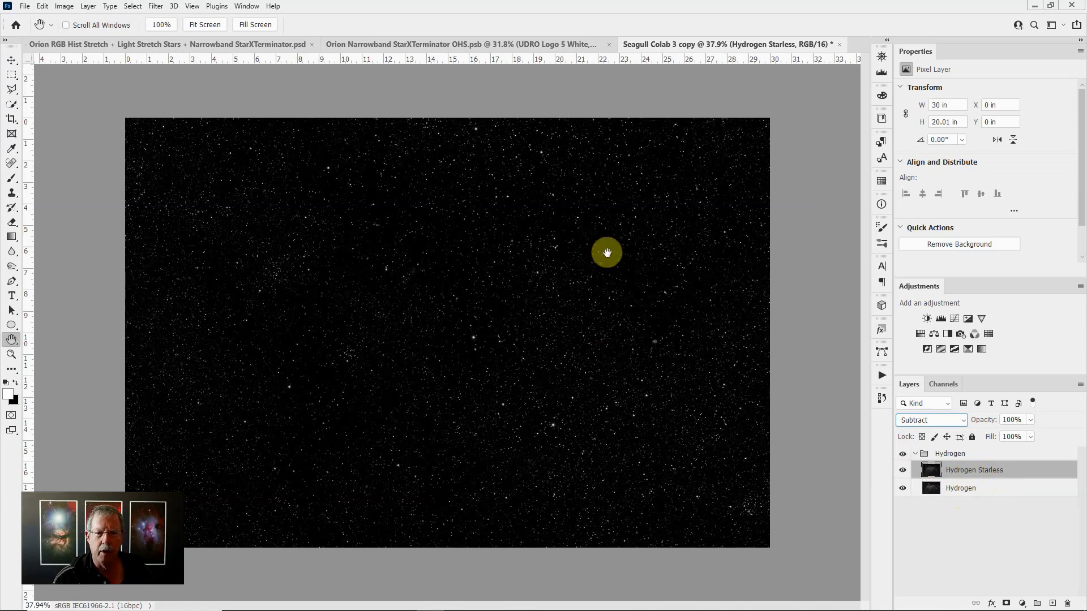
{"action": "mouse_move", "coordinate": [635, 356]}
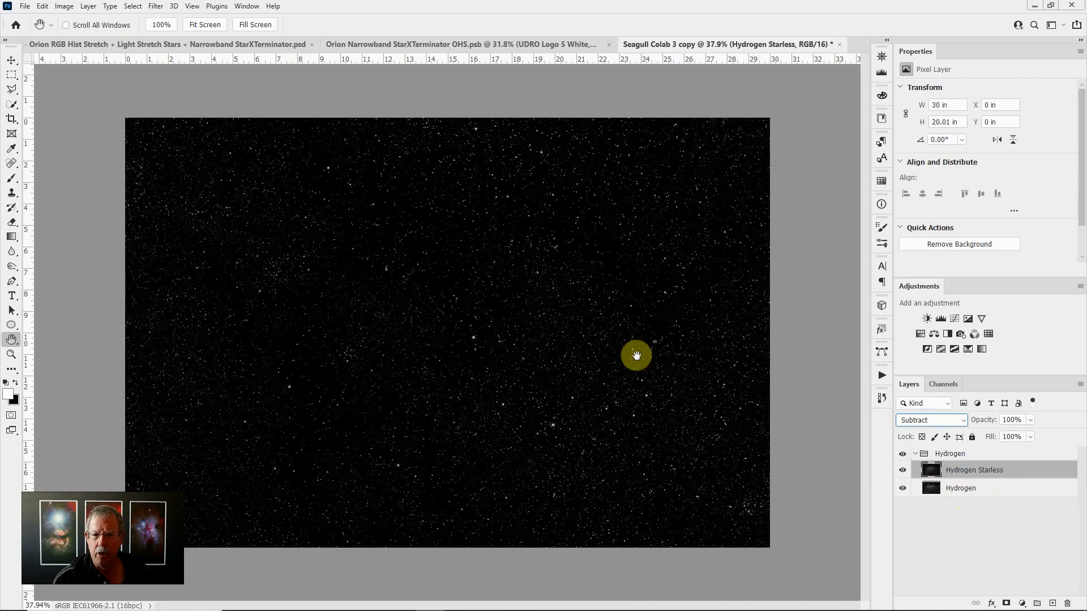
{"action": "mouse_move", "coordinate": [376, 261]}
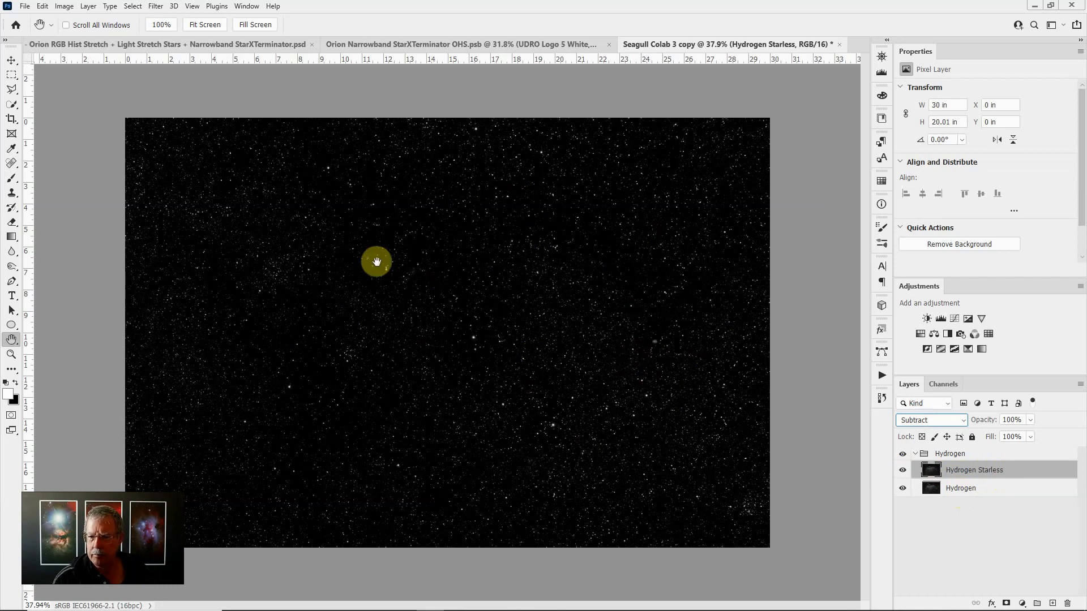
{"action": "mouse_move", "coordinate": [428, 263]}
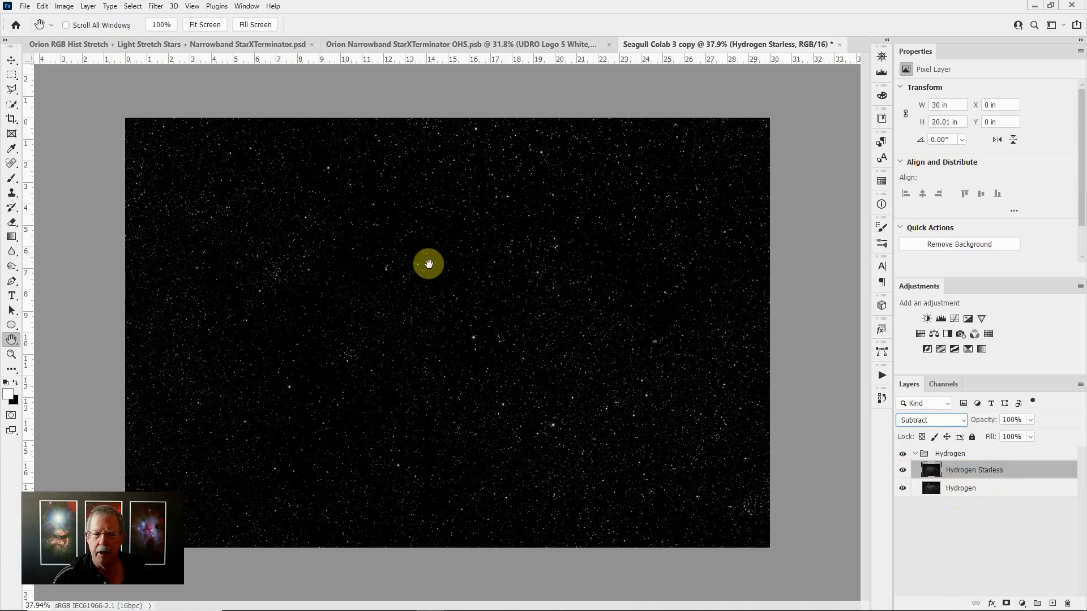
{"action": "mouse_move", "coordinate": [529, 252]}
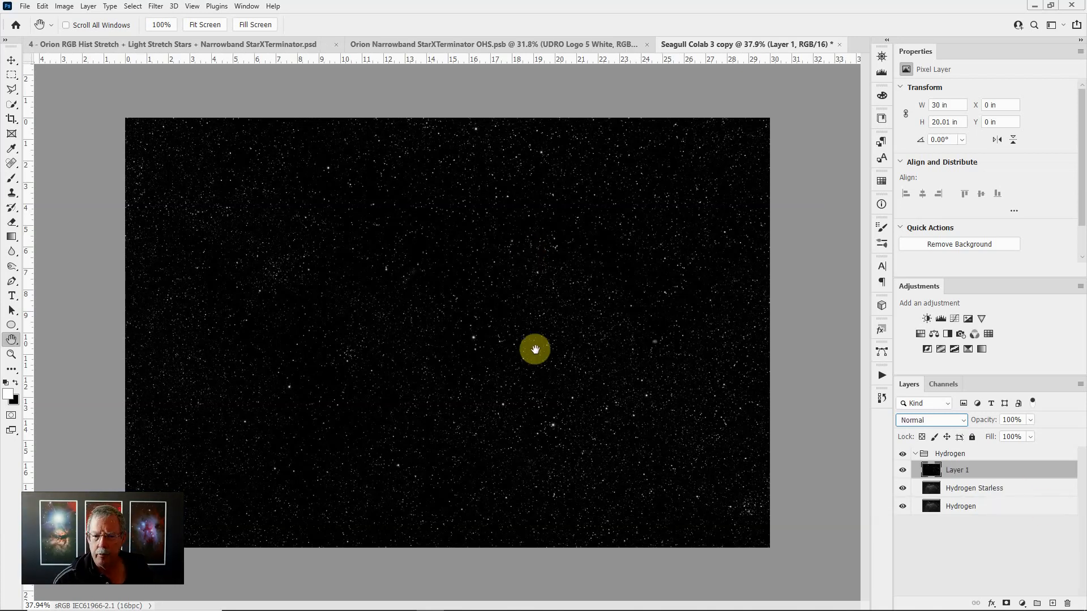
Hide Layer 1, set Hydrogen Starless back to Normal blending, then show Layer 1 again.
{"action": "left_click", "coordinate": [983, 470]}
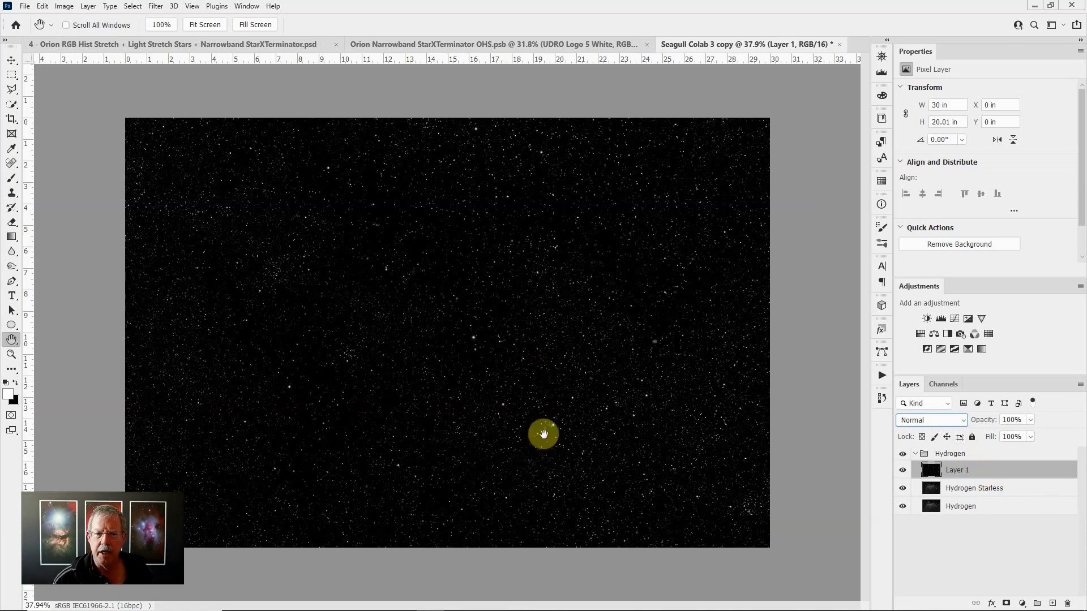
{"action": "mouse_move", "coordinate": [662, 382]}
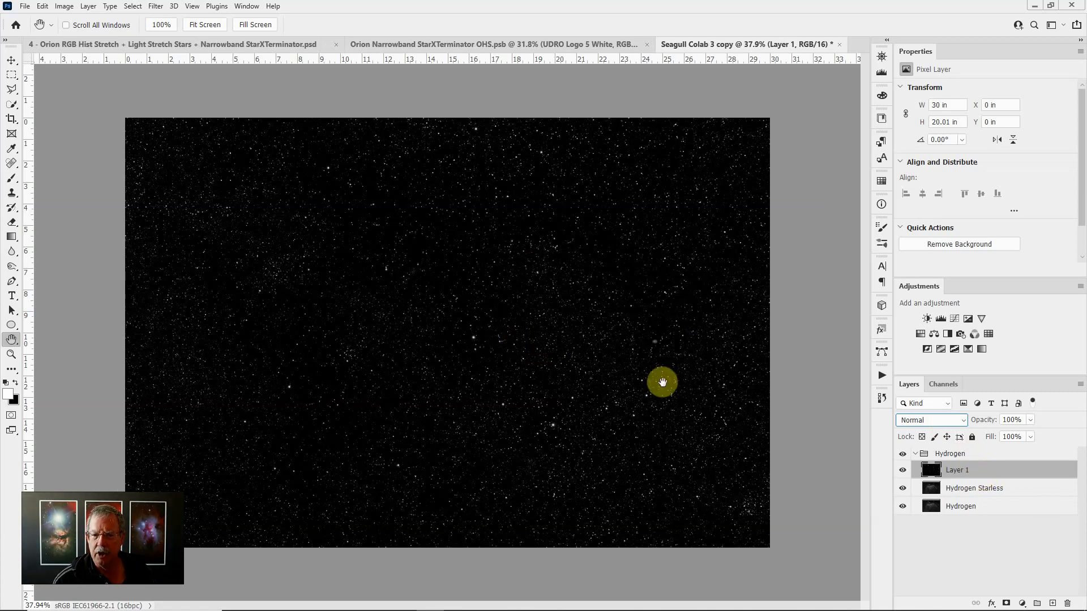
{"action": "mouse_move", "coordinate": [925, 485]}
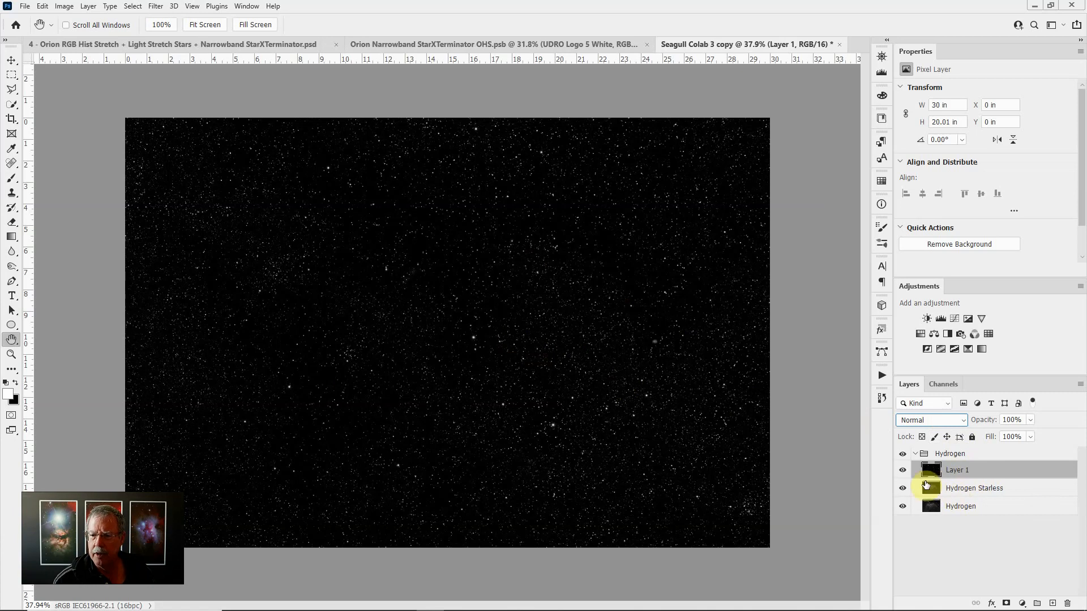
{"action": "left_click", "coordinate": [902, 469]}
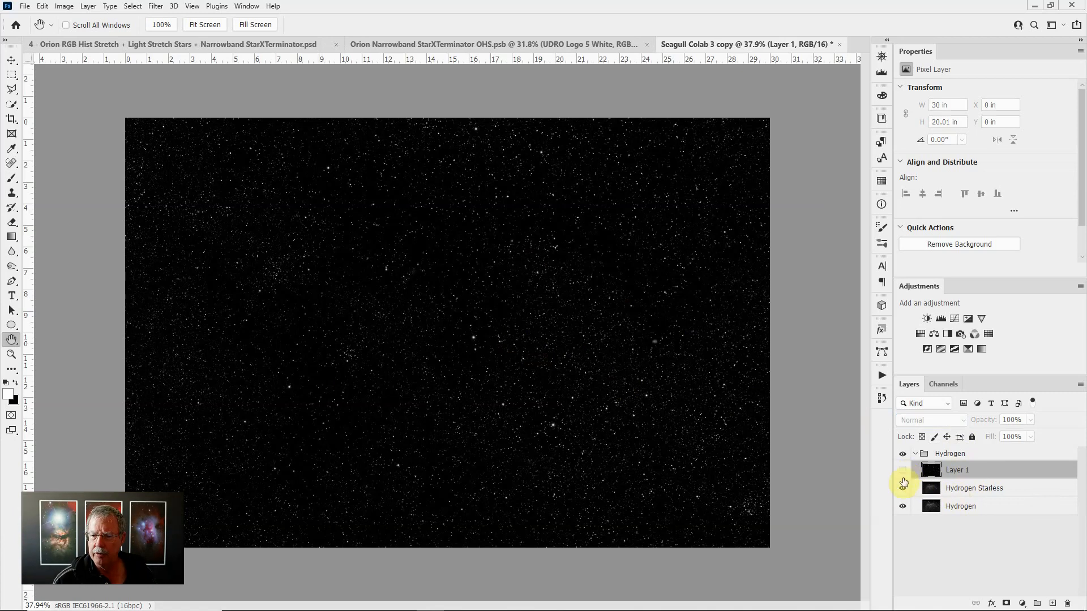
{"action": "left_click", "coordinate": [974, 488]}
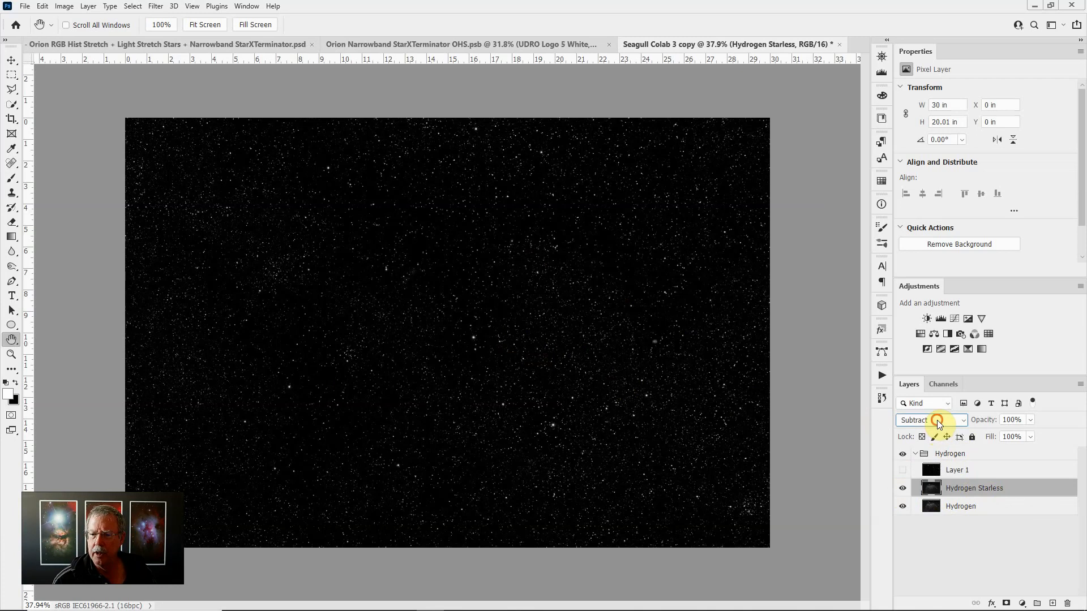
{"action": "left_click", "coordinate": [928, 419]}
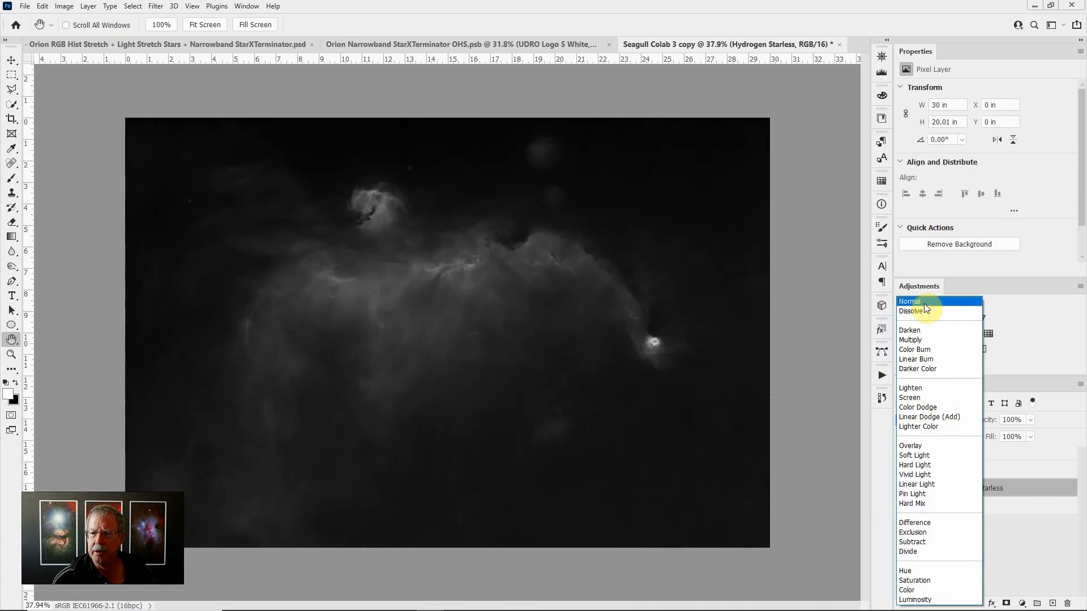
{"action": "left_click", "coordinate": [908, 301]}
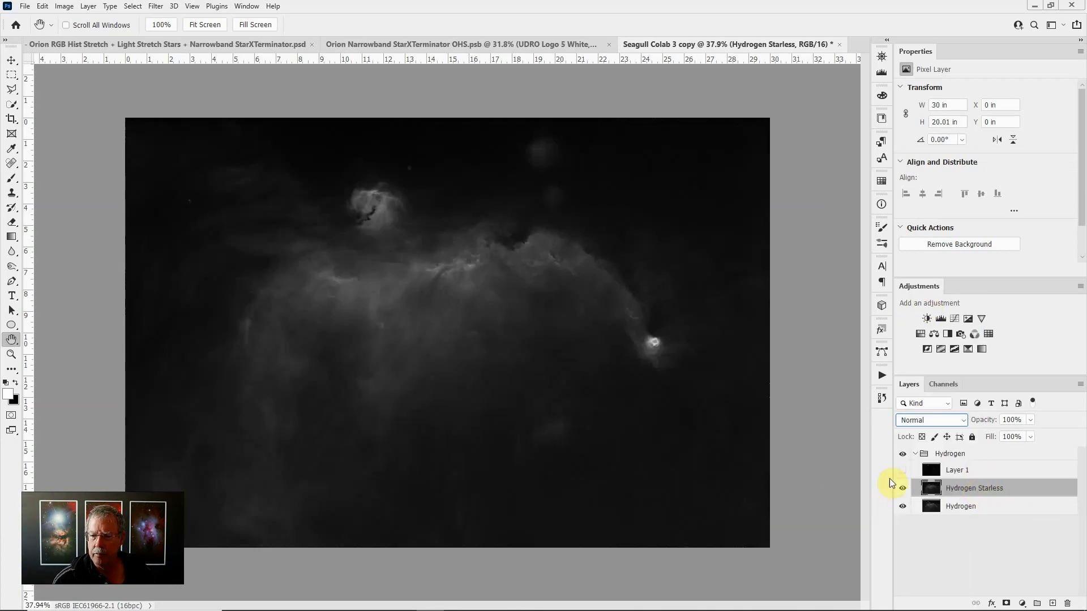
{"action": "left_click", "coordinate": [902, 473]}
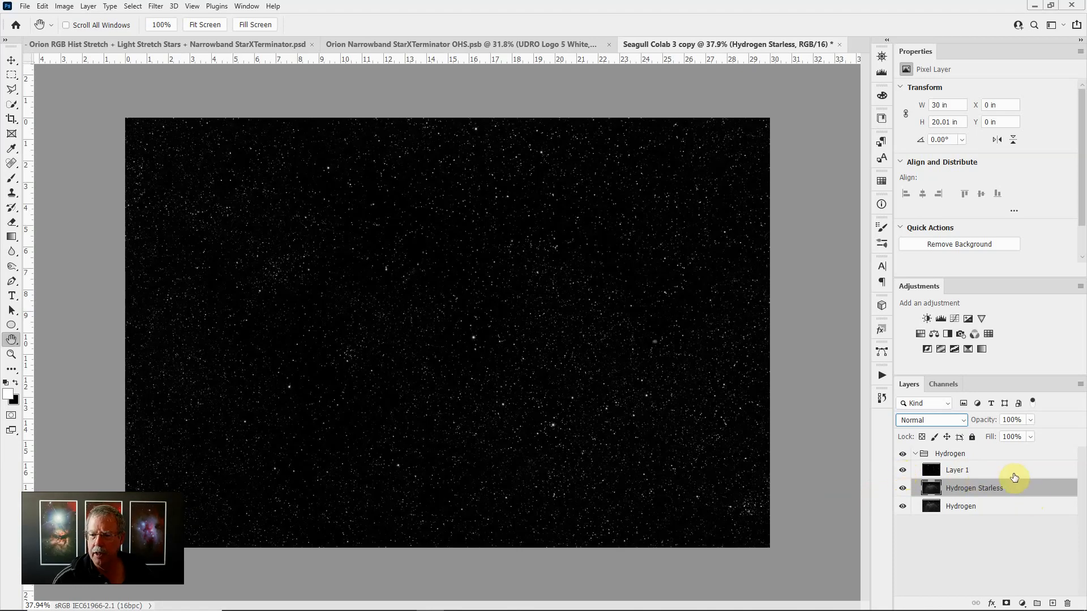
Rename Layer 1 to Stars and move it out above the Hydrogen group.
{"action": "left_click", "coordinate": [958, 470]}
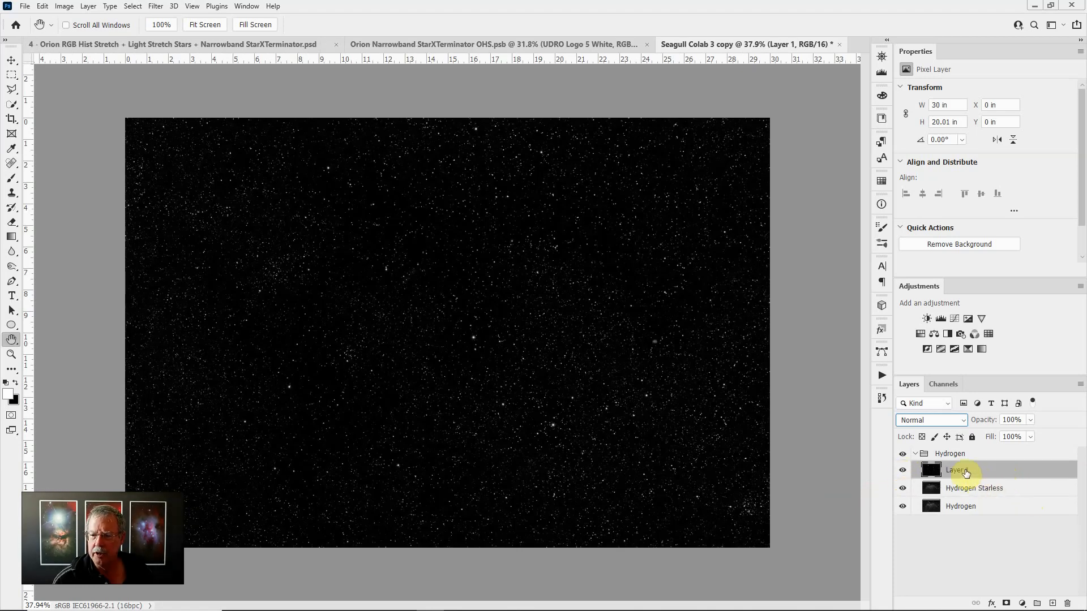
{"action": "double_click", "coordinate": [958, 469]}
{"action": "type", "text": "Stars"}
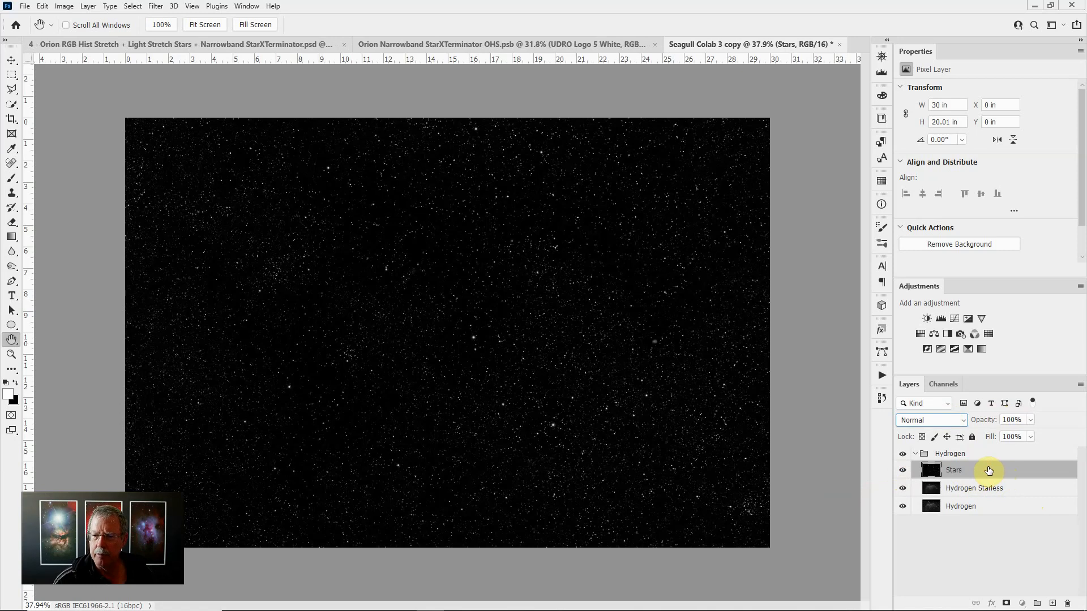
{"action": "left_click", "coordinate": [950, 452]}
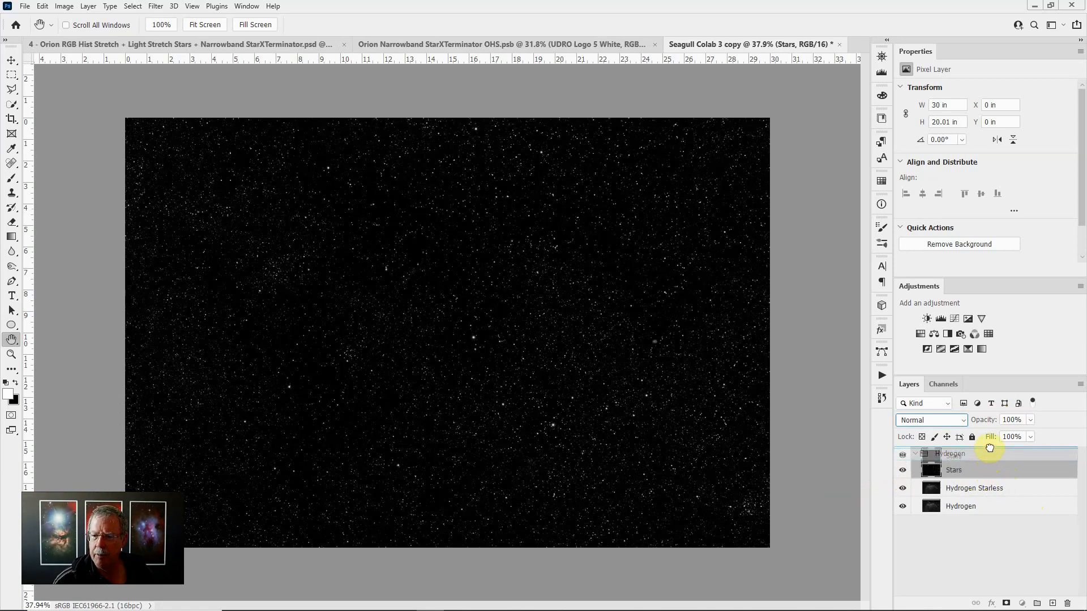
{"action": "left_click", "coordinate": [914, 454]}
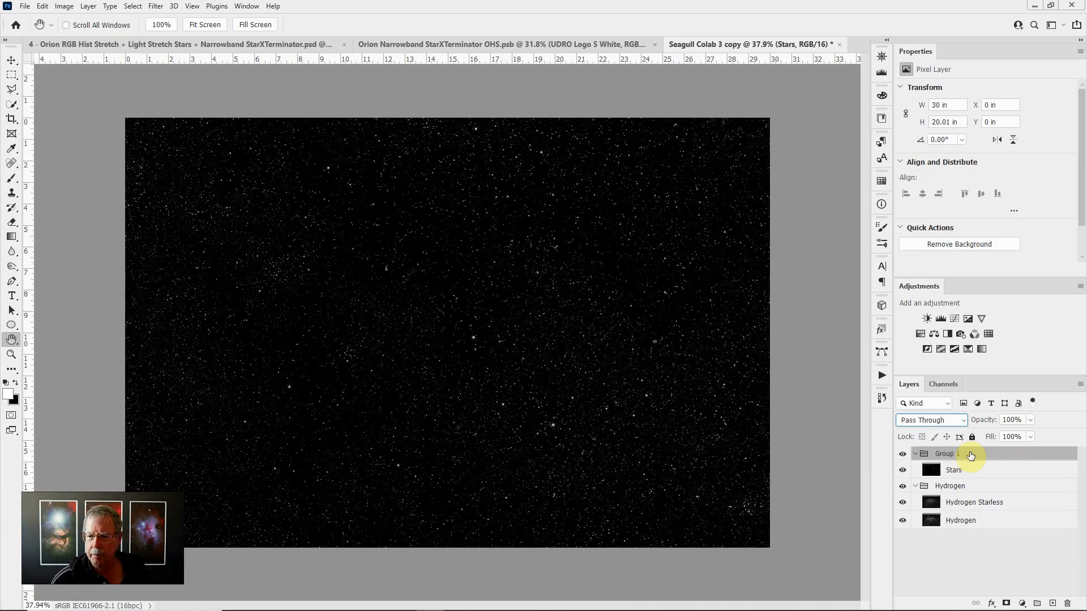
Group the Stars layer with Ctrl+G and start renaming Group 1.
{"action": "left_click", "coordinate": [944, 453]}
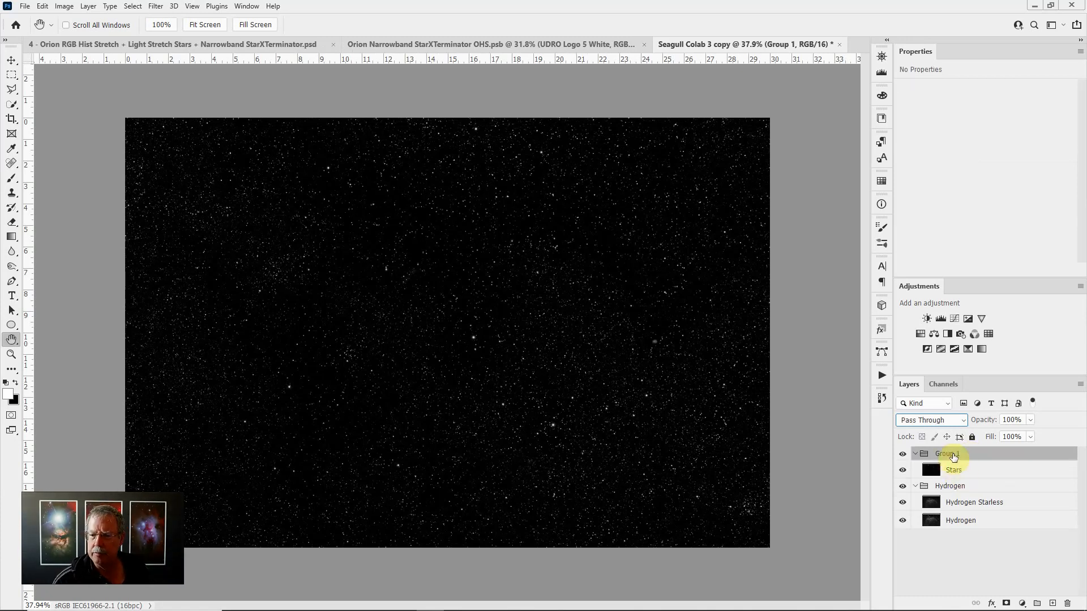
{"action": "double_click", "coordinate": [948, 453]}
{"action": "type", "text": "Stars"}
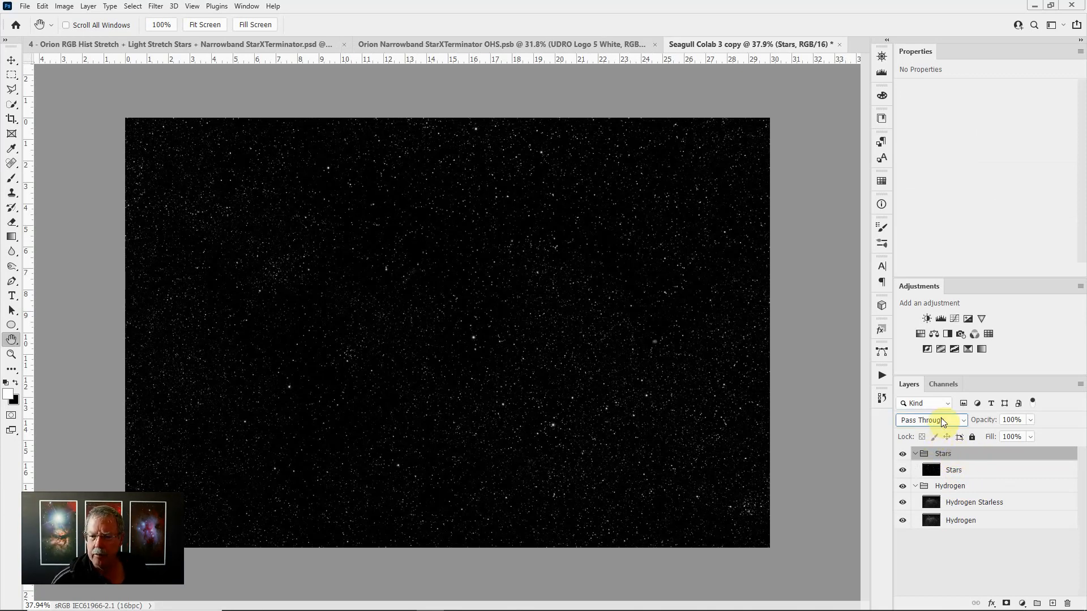
Name the group Stars and blend it onto the nebula with Linear Dodge (Add).
{"action": "left_click", "coordinate": [930, 419]}
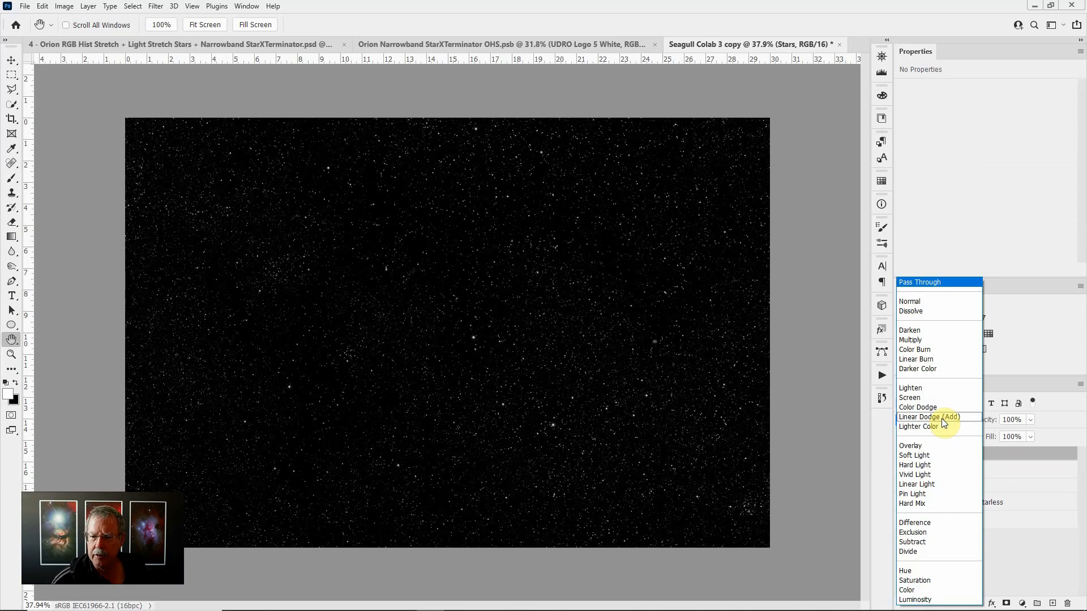
{"action": "left_click", "coordinate": [929, 416]}
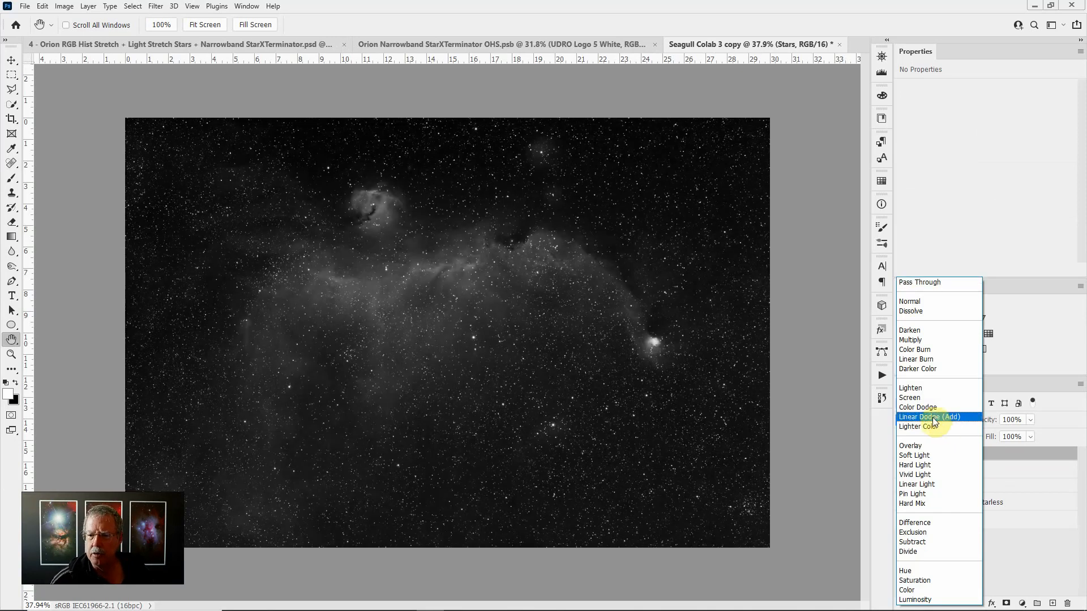
{"action": "left_click", "coordinate": [928, 417]}
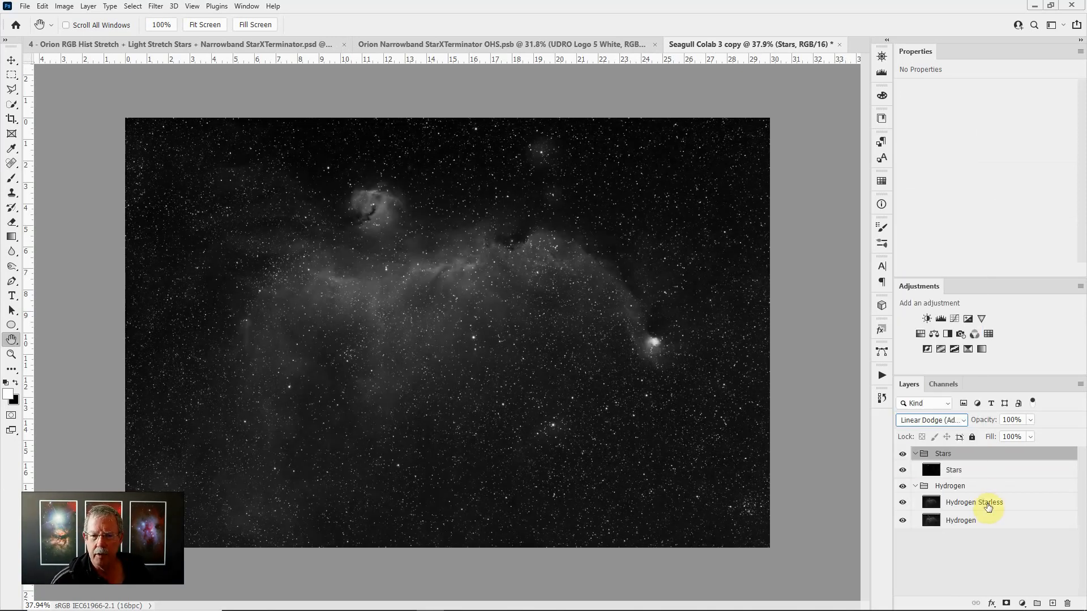
Toggle the Stars group's visibility to compare, leaving it hidden over the starless nebula.
{"action": "left_click", "coordinate": [902, 453]}
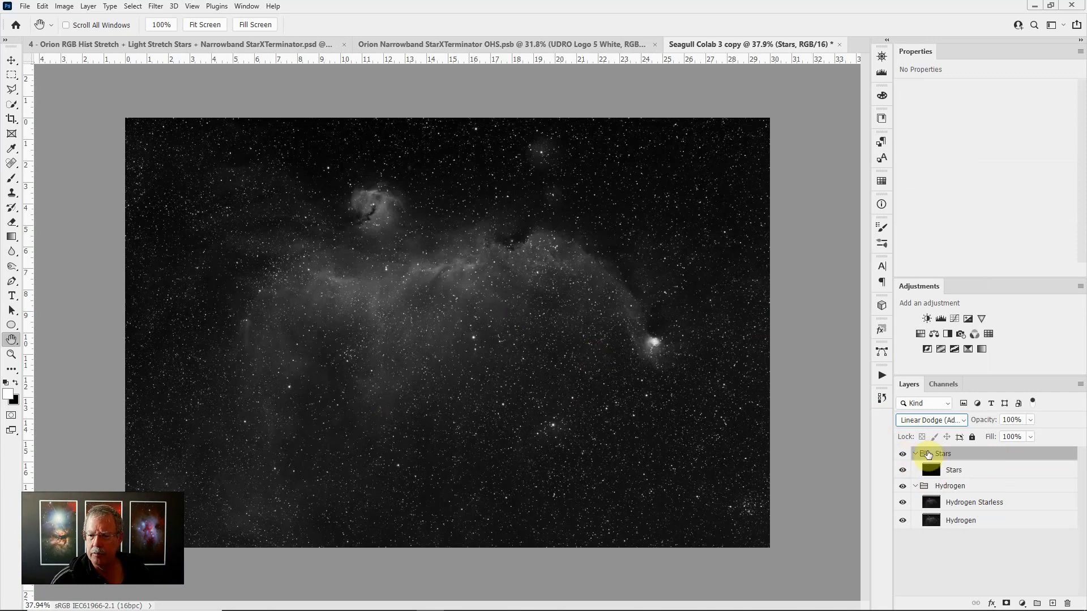
{"action": "left_click", "coordinate": [902, 453]}
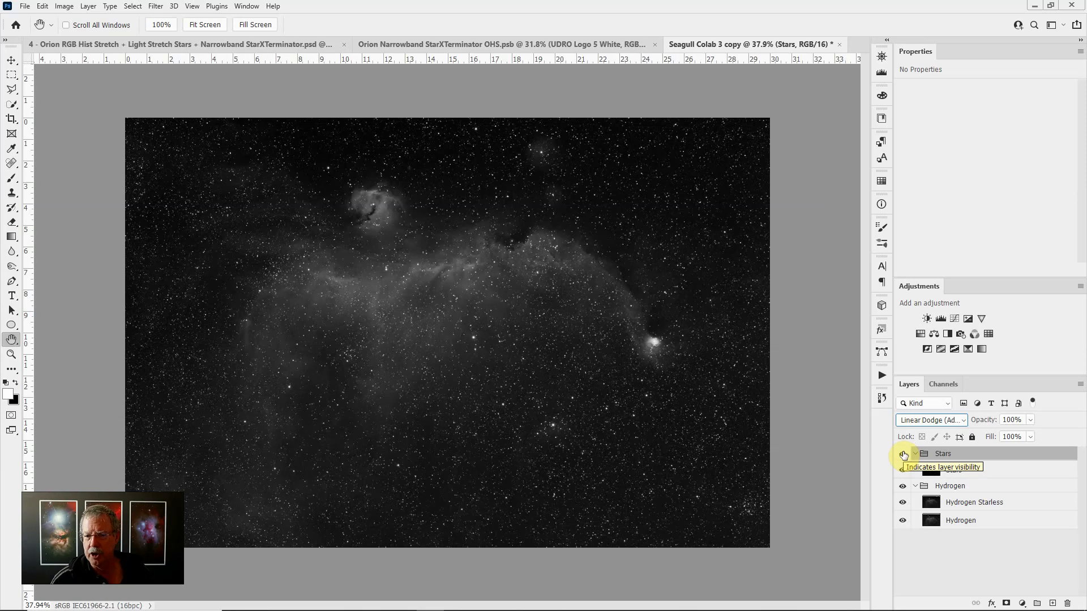
{"action": "left_click", "coordinate": [903, 456]}
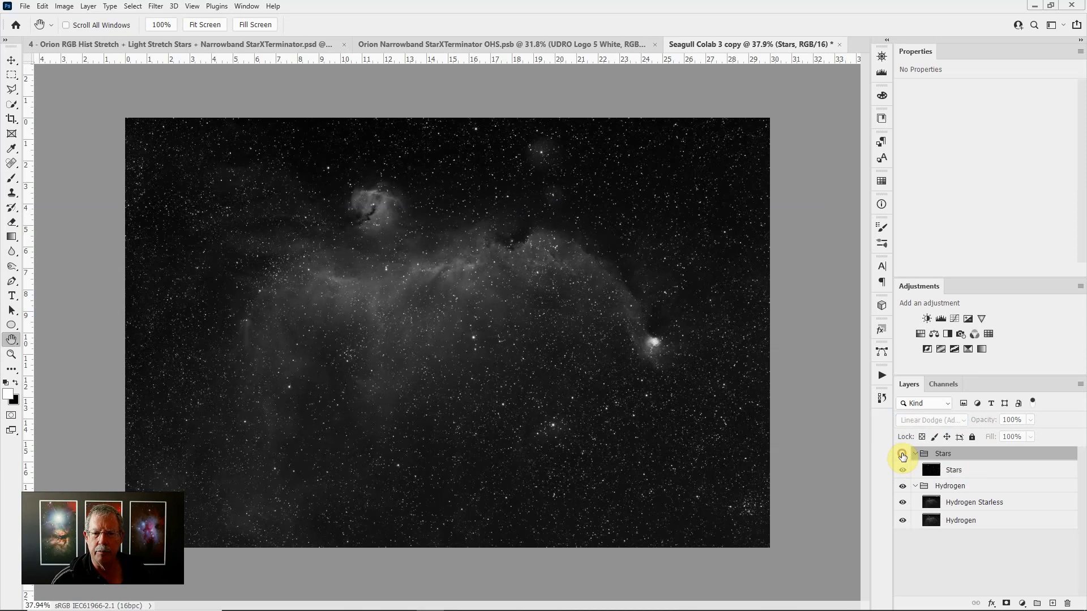
{"action": "left_click", "coordinate": [902, 470]}
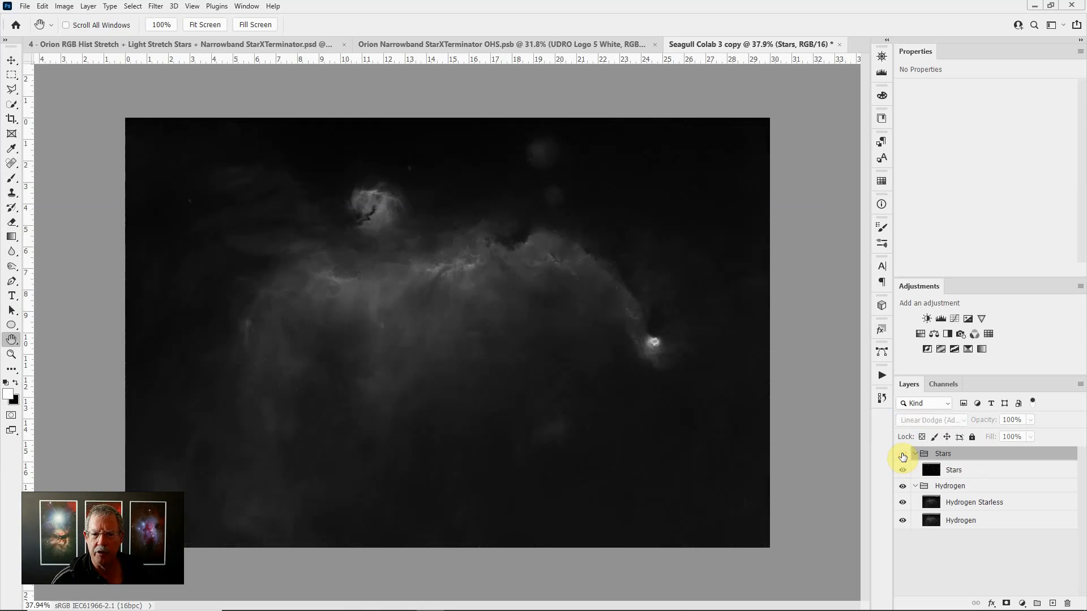
{"action": "left_click", "coordinate": [902, 457]}
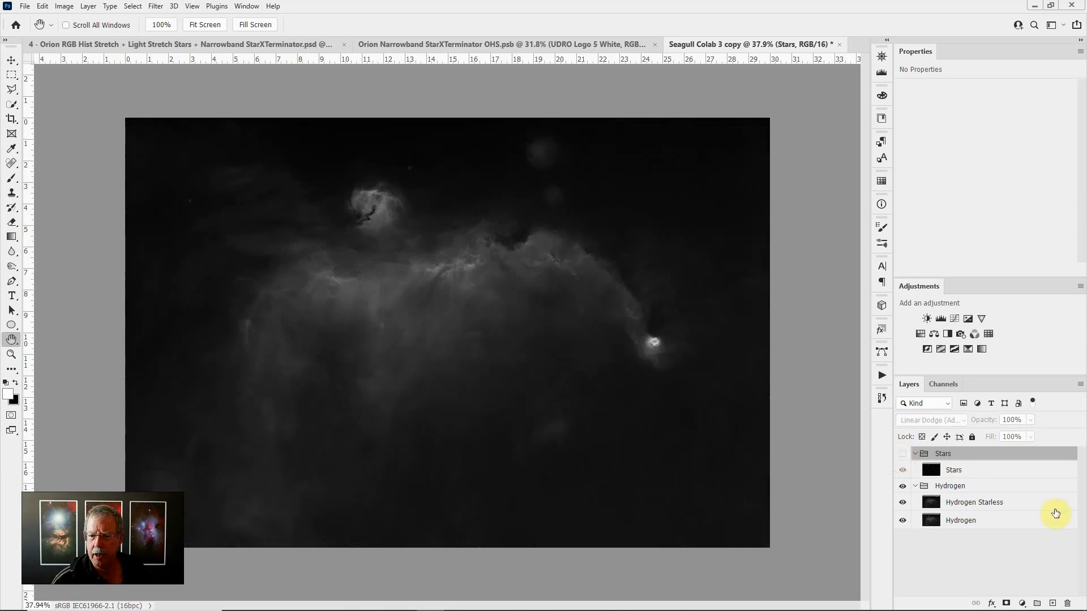
{"action": "mouse_move", "coordinate": [970, 517]}
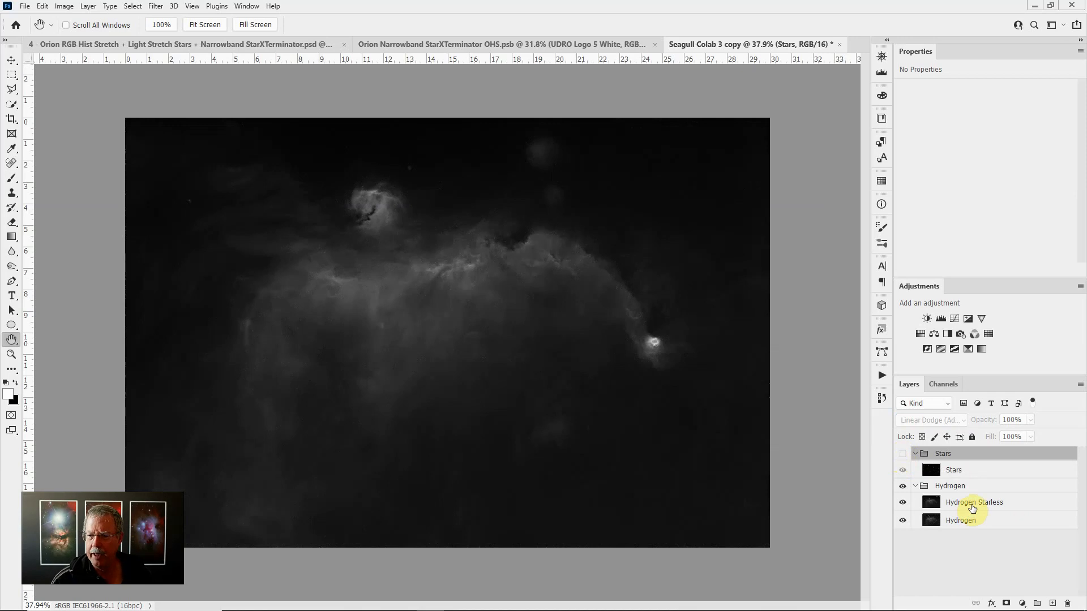
Add three Levels adjustments above Hydrogen Starless, the third set to 4, 1.04, 255.
{"action": "left_click", "coordinate": [973, 502]}
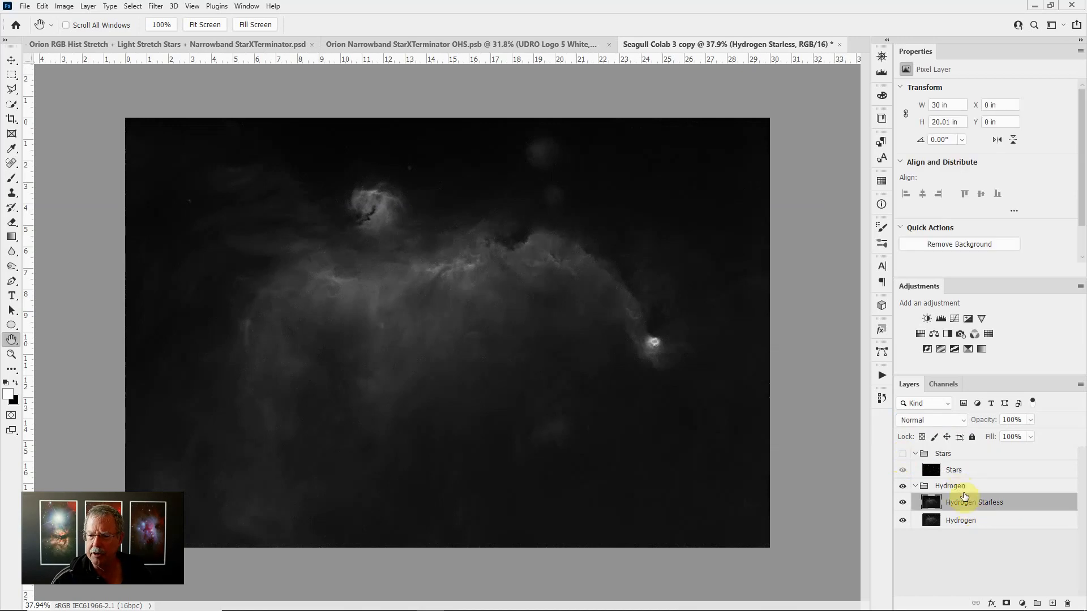
{"action": "mouse_move", "coordinate": [968, 505]}
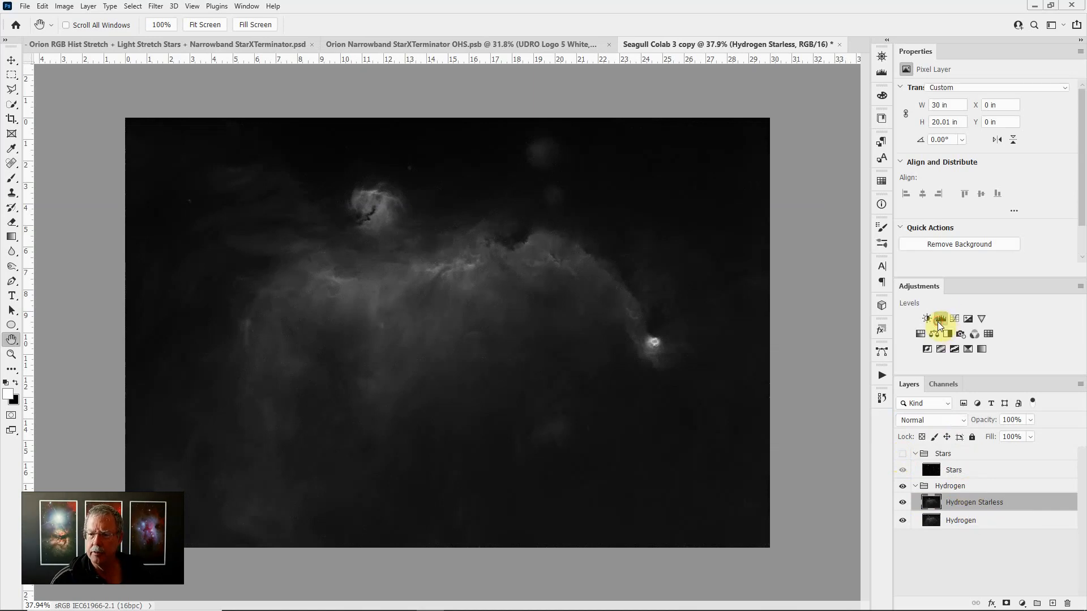
{"action": "left_click", "coordinate": [926, 318]}
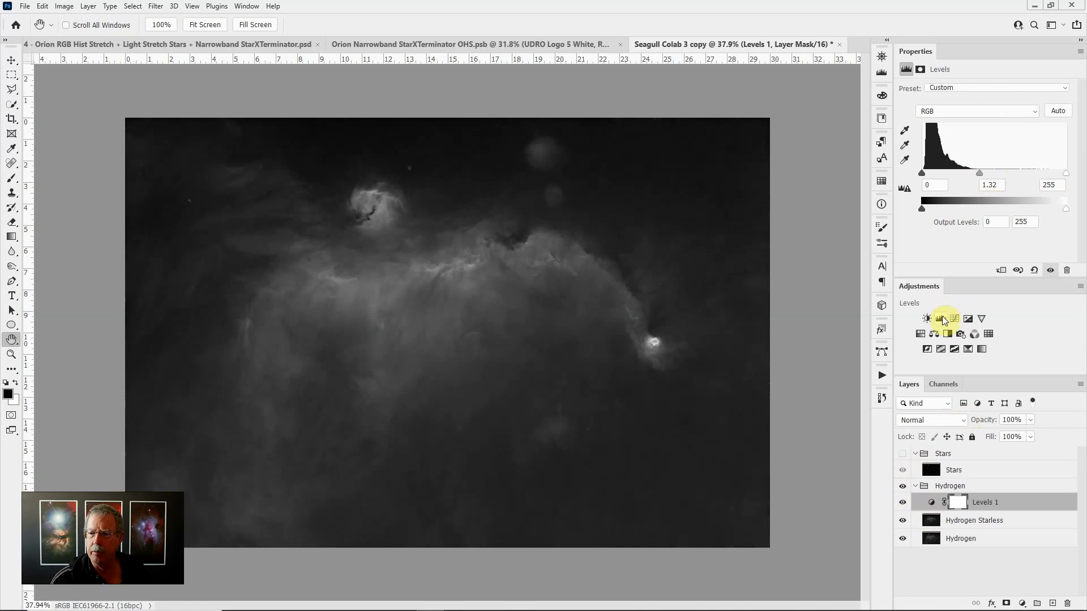
{"action": "left_click", "coordinate": [940, 318]}
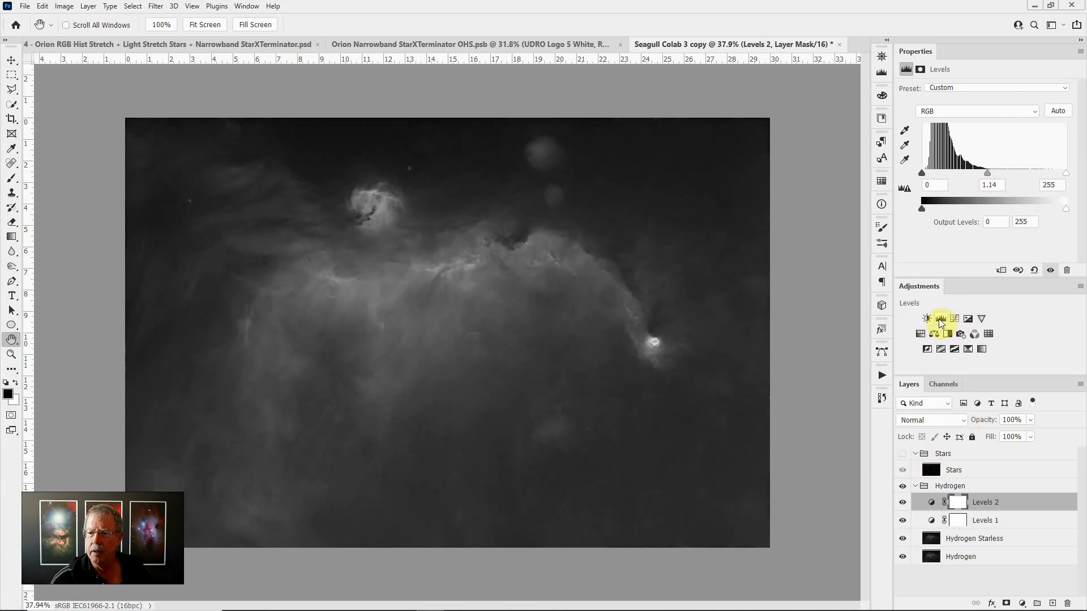
{"action": "left_click", "coordinate": [927, 318]}
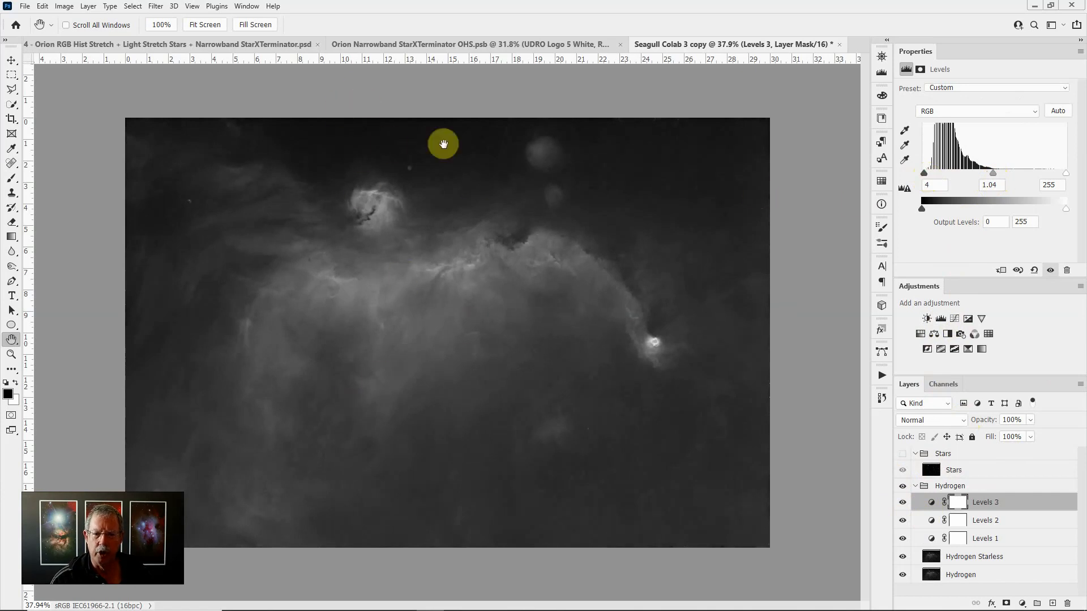
{"action": "mouse_move", "coordinate": [779, 201]}
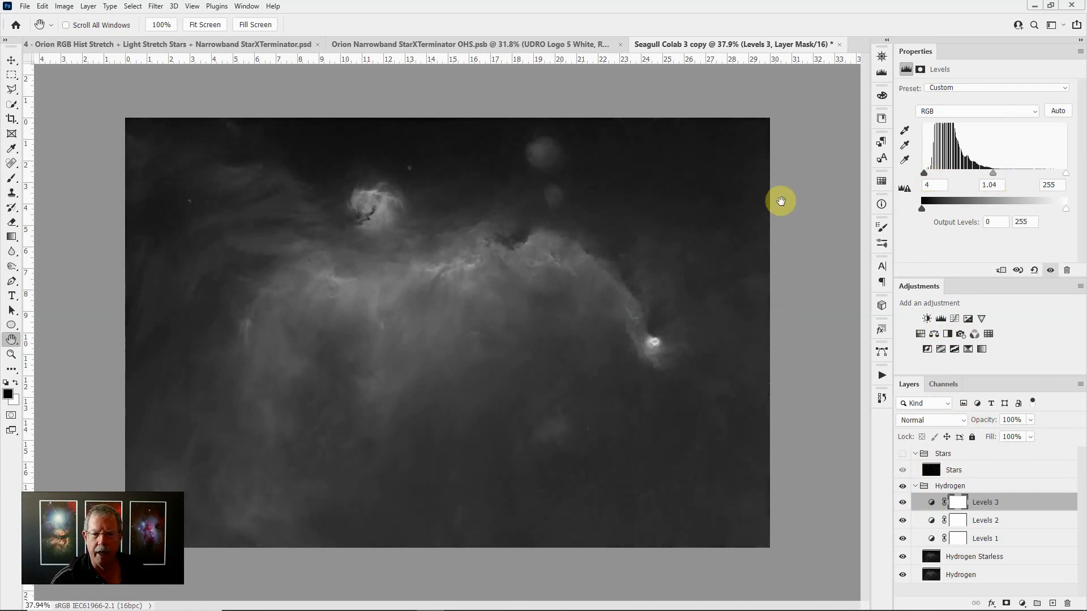
{"action": "mouse_move", "coordinate": [806, 190]}
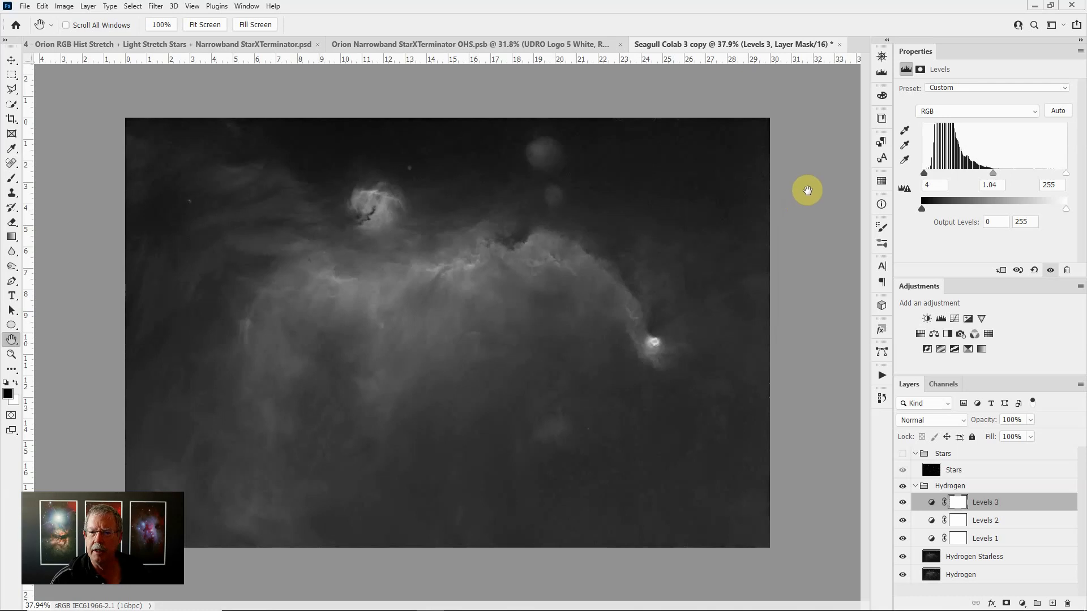
Set the pasteboard around the canvas to Black.
{"action": "left_click", "coordinate": [806, 189]}
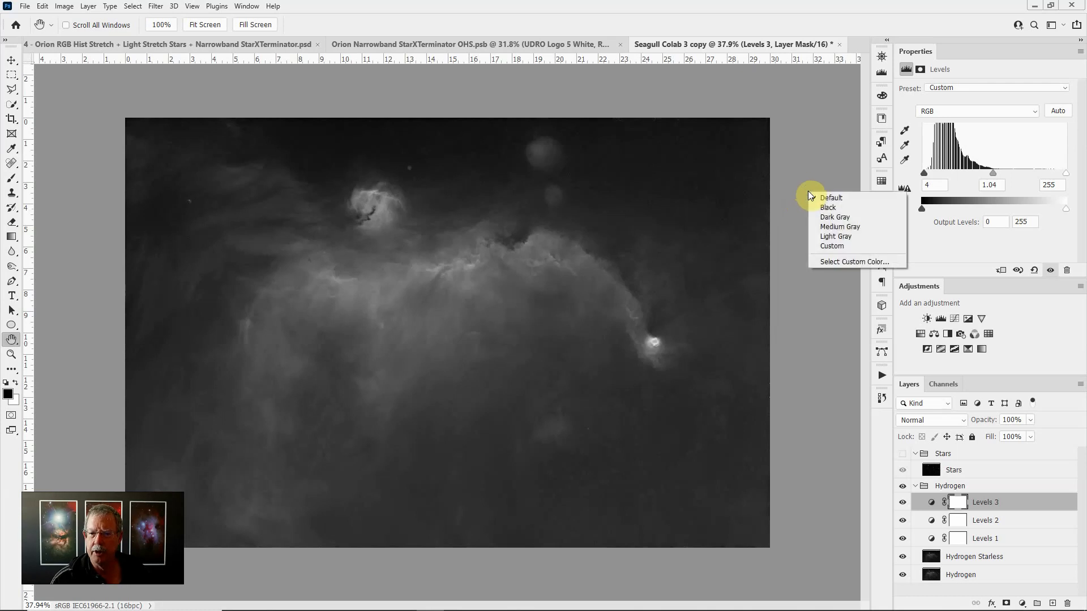
{"action": "mouse_move", "coordinate": [832, 208]}
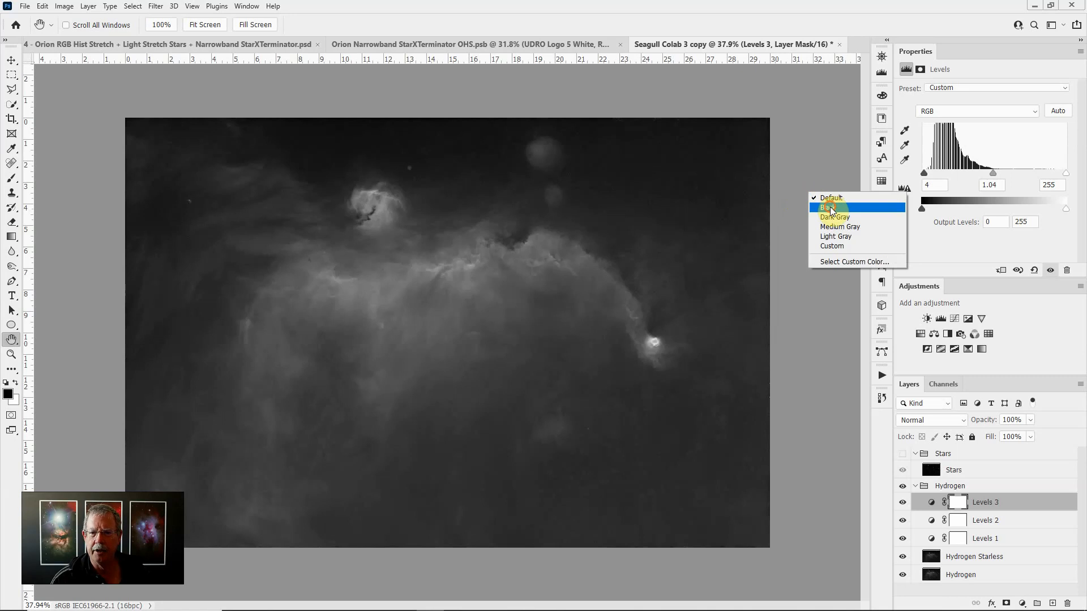
{"action": "left_click", "coordinate": [829, 207]}
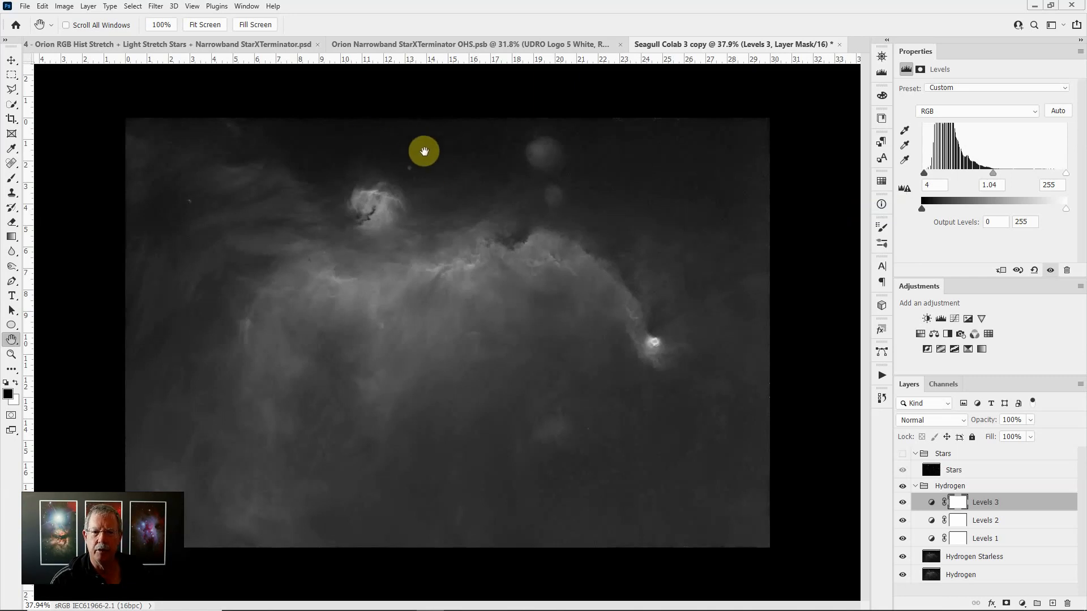
{"action": "mouse_move", "coordinate": [405, 138]}
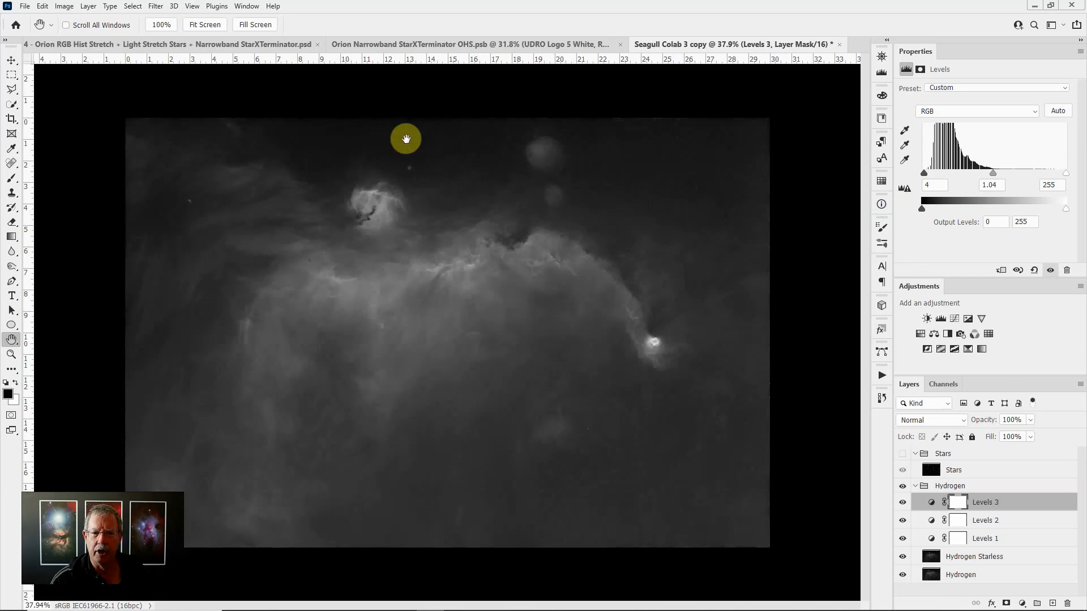
{"action": "mouse_move", "coordinate": [421, 105]}
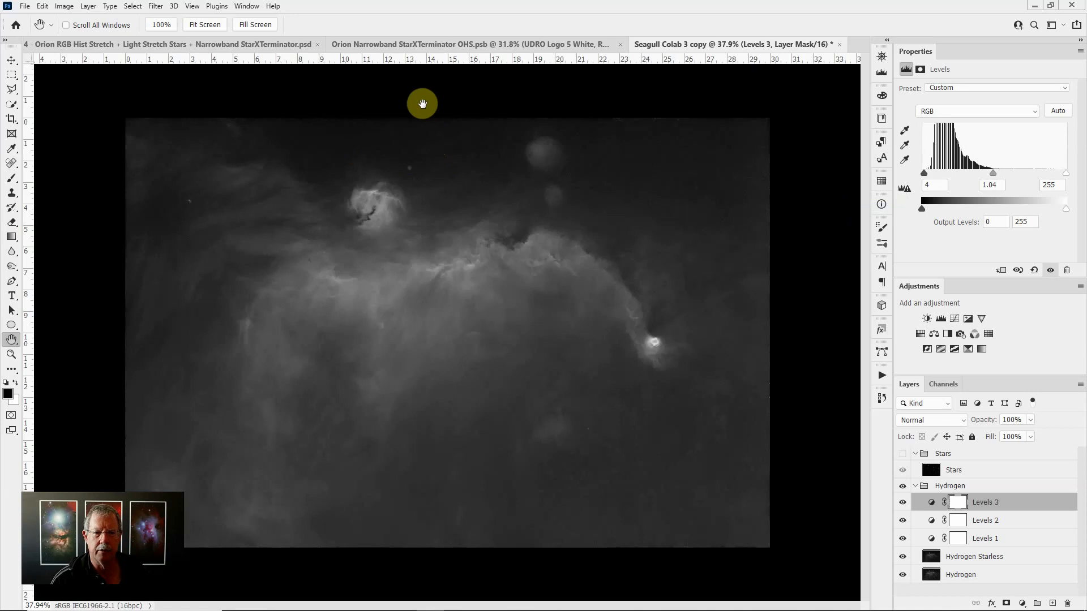
{"action": "mouse_move", "coordinate": [422, 140]}
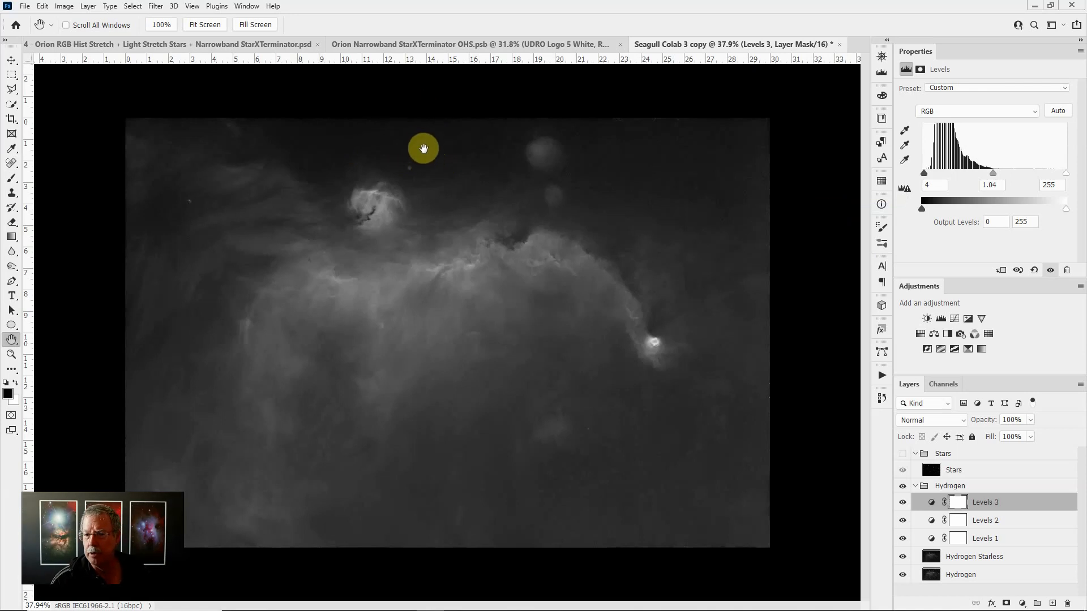
{"action": "mouse_move", "coordinate": [770, 252]}
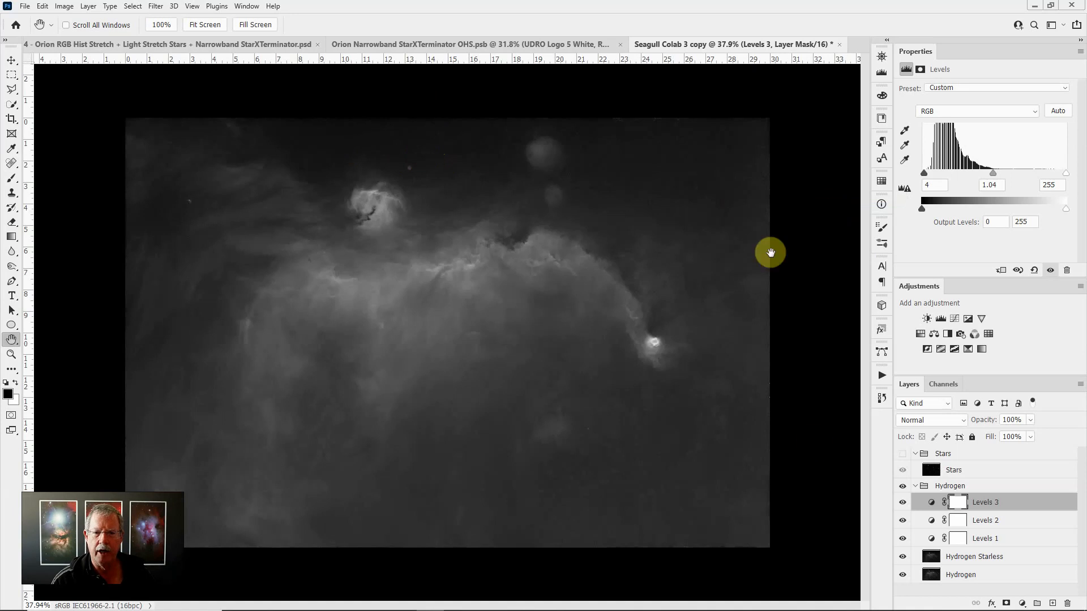
Make the Stars group visible again and select the Stars layer for editing.
{"action": "left_click", "coordinate": [902, 470]}
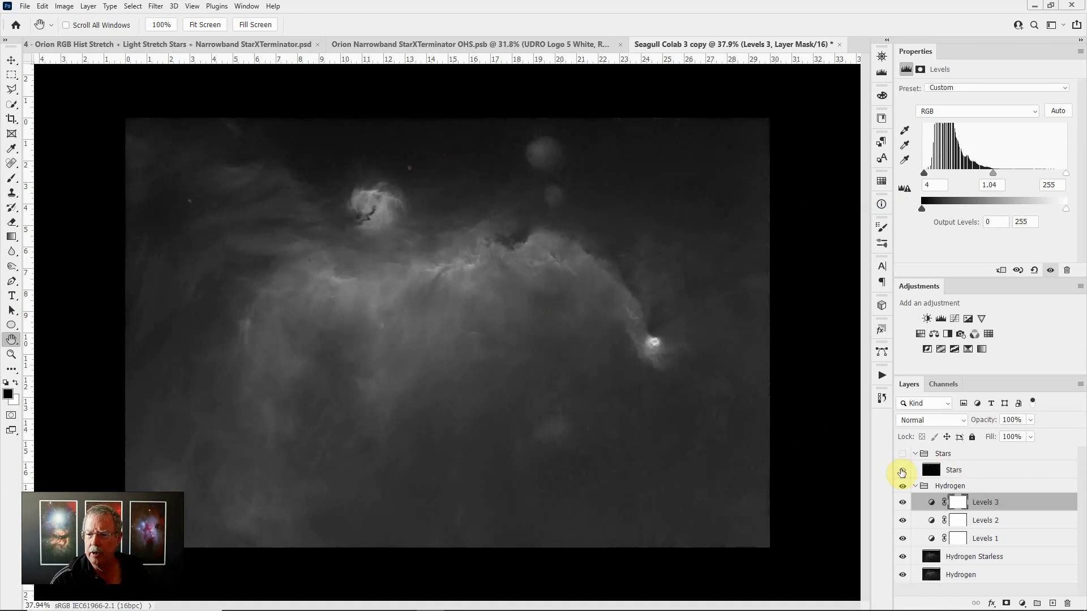
{"action": "left_click", "coordinate": [902, 454]}
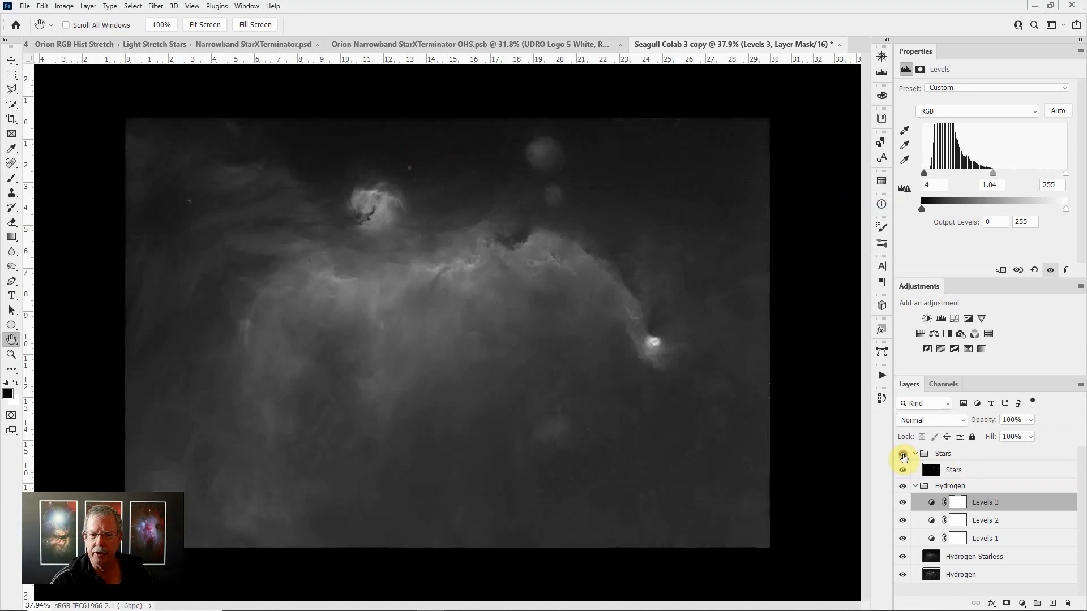
{"action": "left_click", "coordinate": [902, 454]}
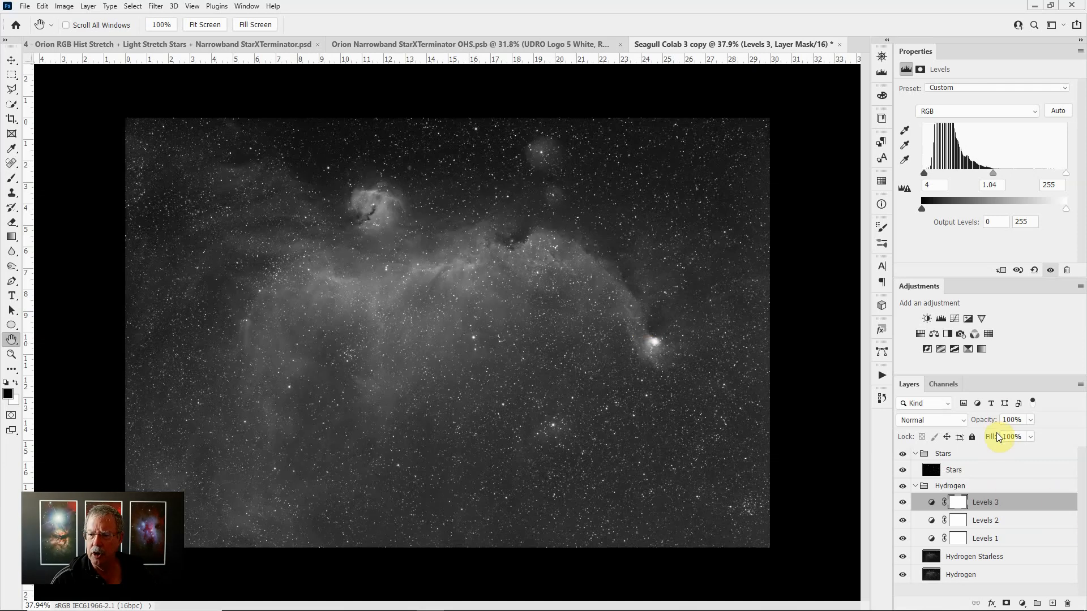
{"action": "mouse_move", "coordinate": [973, 470]}
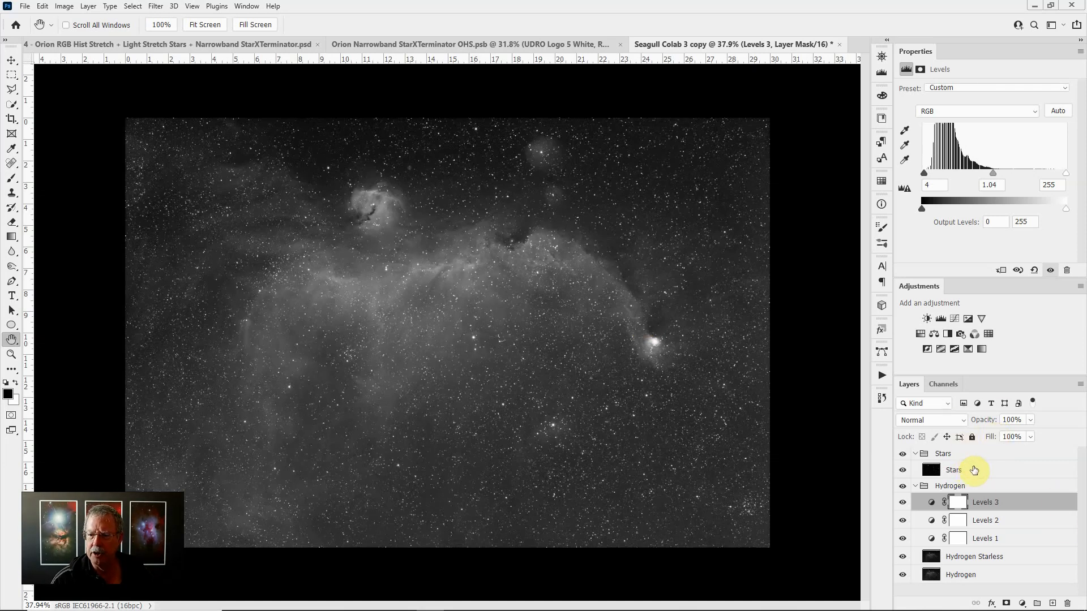
{"action": "left_click", "coordinate": [953, 469]}
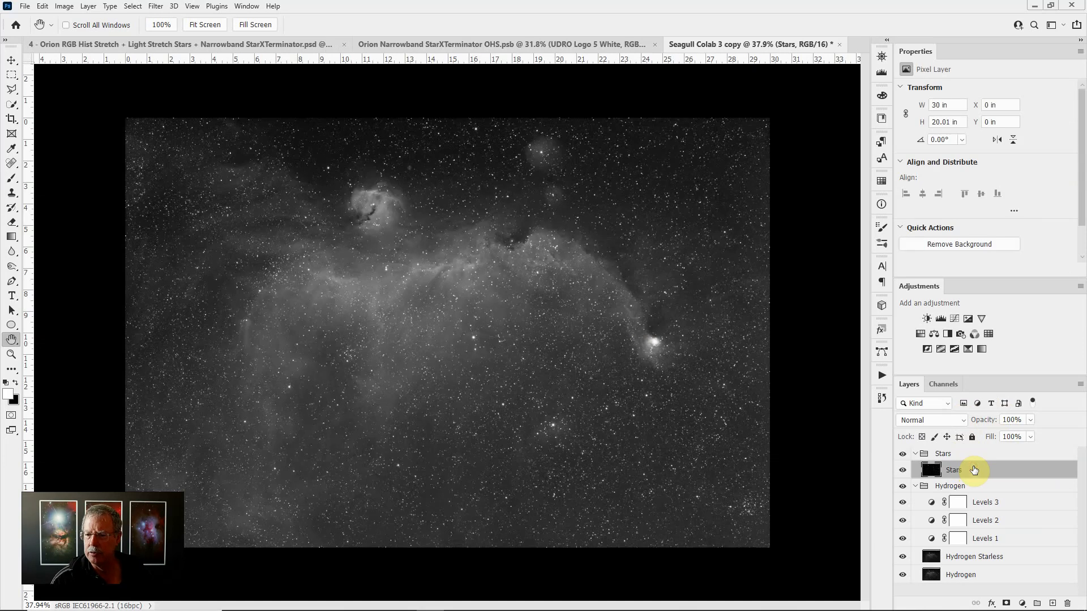
{"action": "mouse_move", "coordinate": [987, 472]}
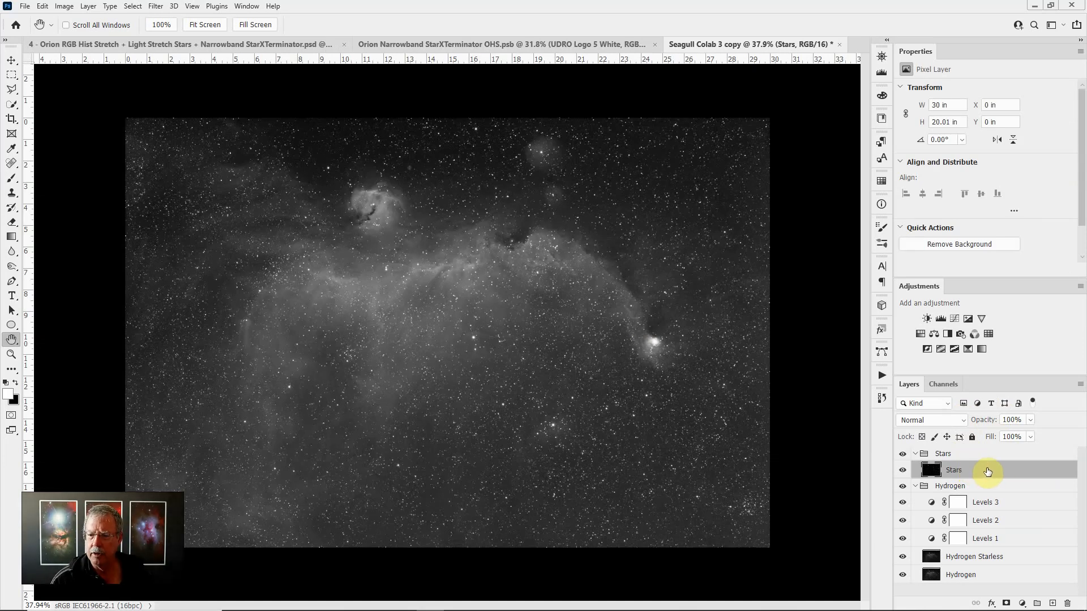
{"action": "mouse_move", "coordinate": [939, 326]}
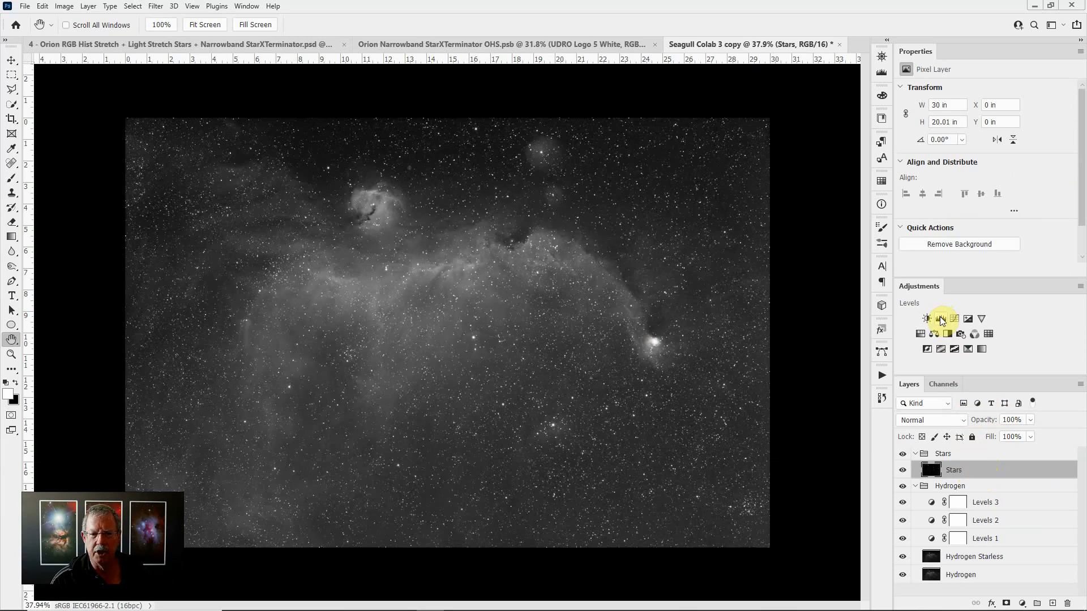
Add a Levels 4 adjustment above the Stars layer to tone the stars to 32, 0.60, 255.
{"action": "left_click", "coordinate": [927, 319]}
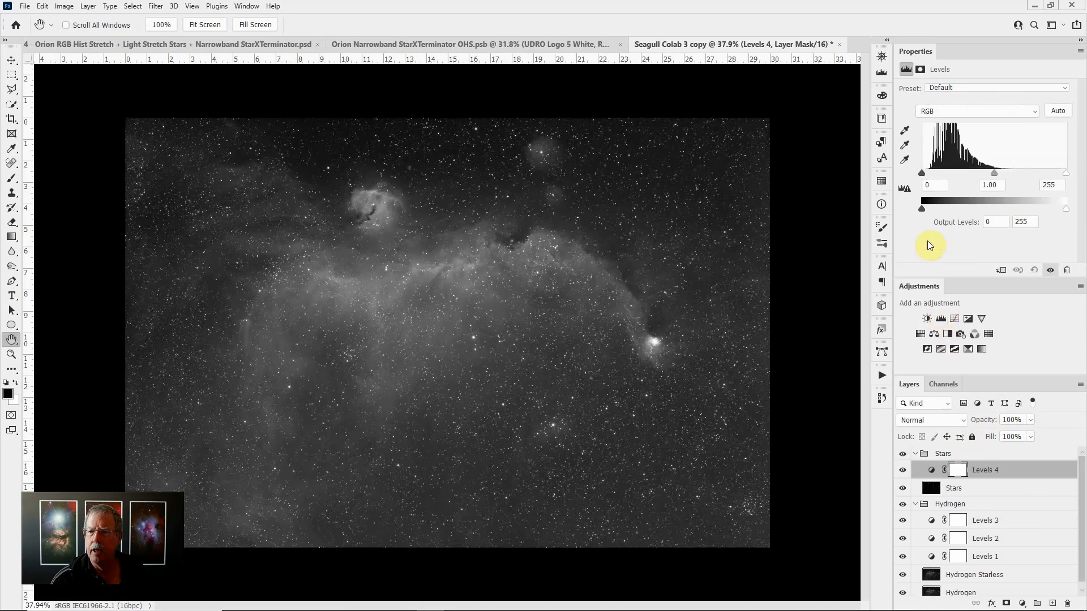
{"action": "mouse_move", "coordinate": [1018, 182]}
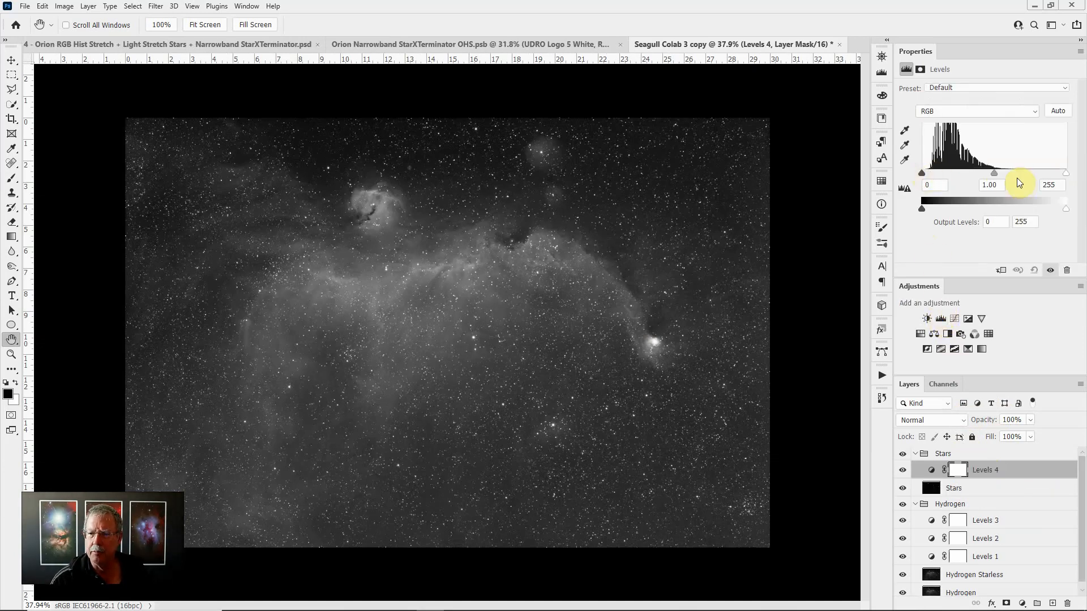
{"action": "mouse_move", "coordinate": [546, 313]}
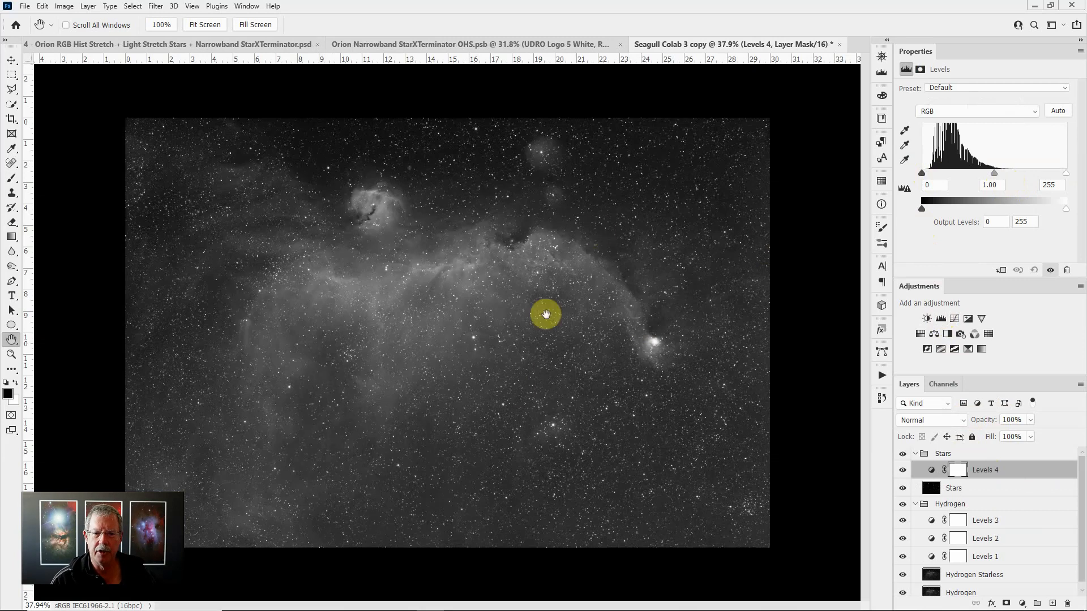
{"action": "mouse_move", "coordinate": [921, 177]}
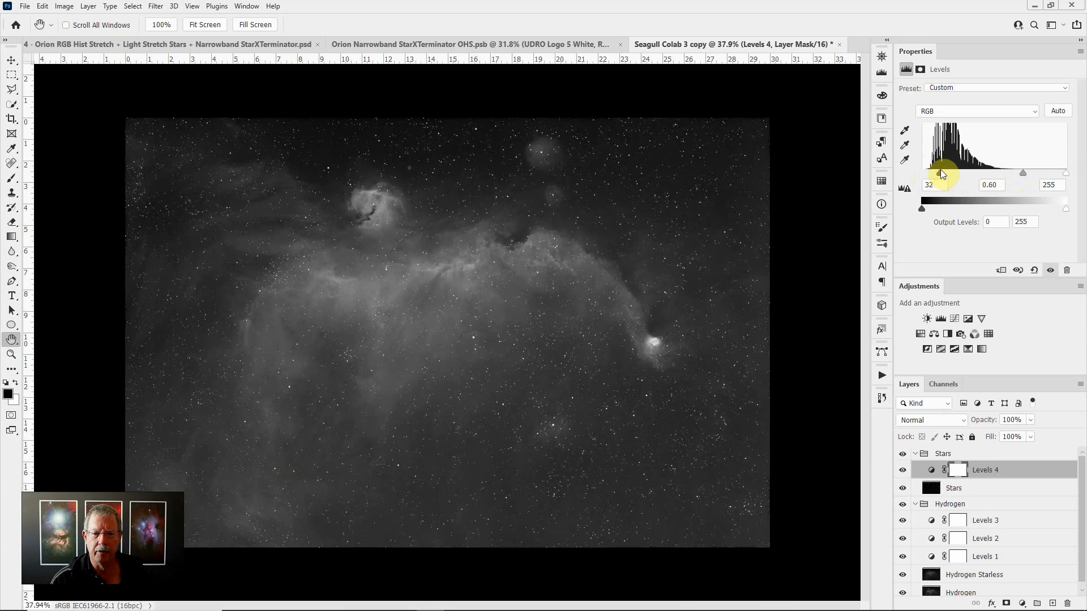
{"action": "mouse_move", "coordinate": [665, 340]}
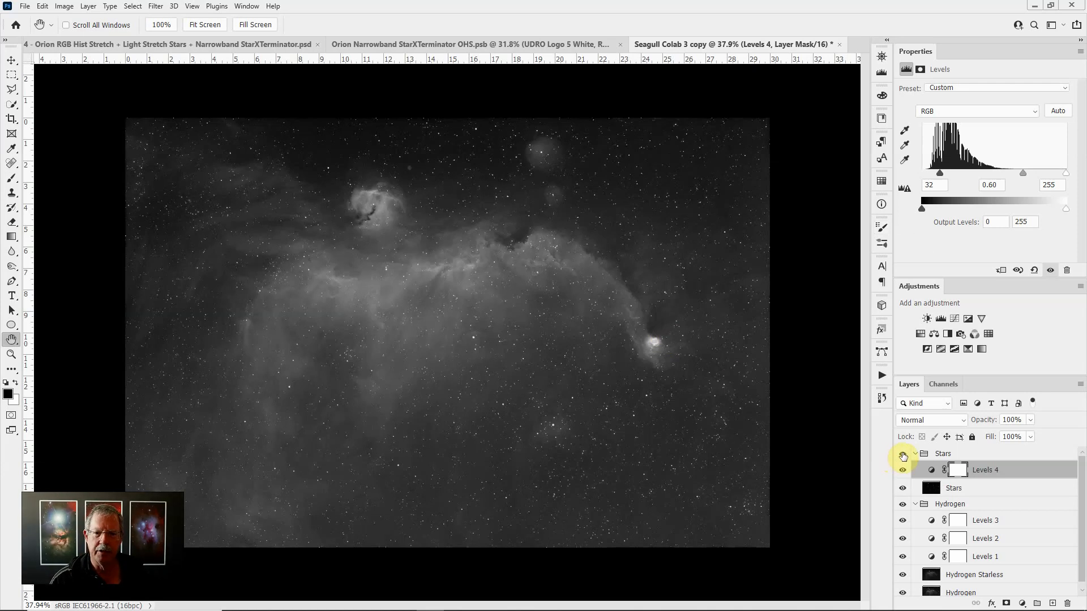
{"action": "left_click", "coordinate": [902, 456]}
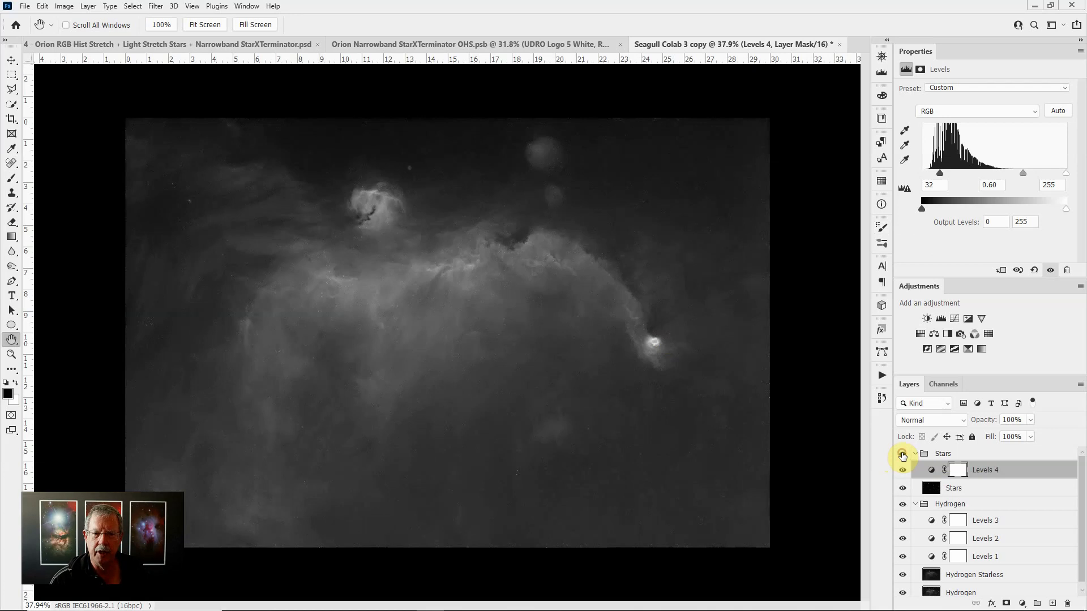
{"action": "left_click", "coordinate": [902, 456]}
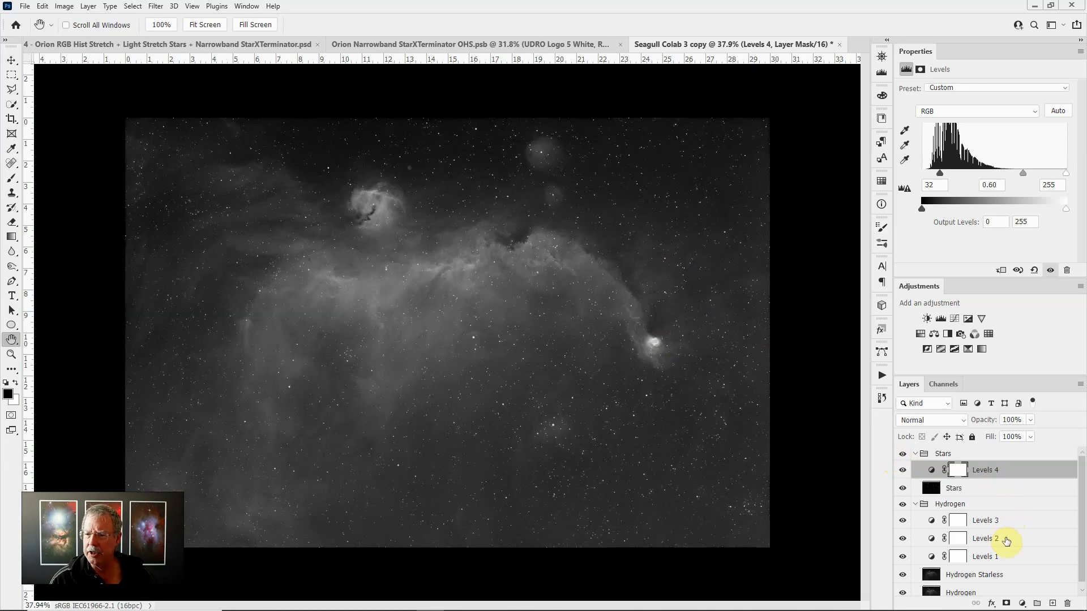
{"action": "mouse_move", "coordinate": [522, 274]}
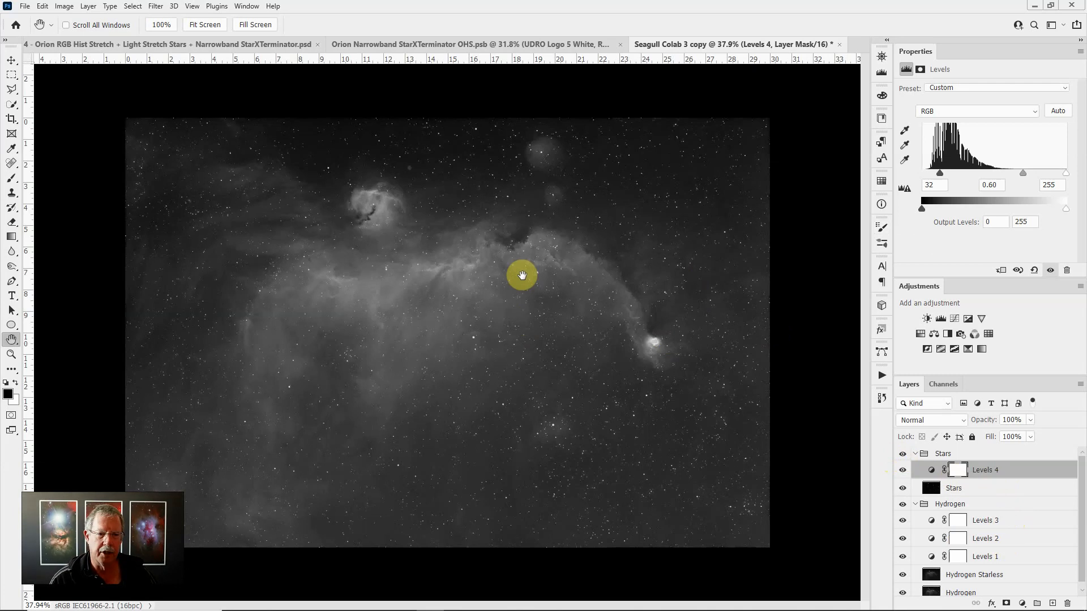
{"action": "mouse_move", "coordinate": [820, 434]}
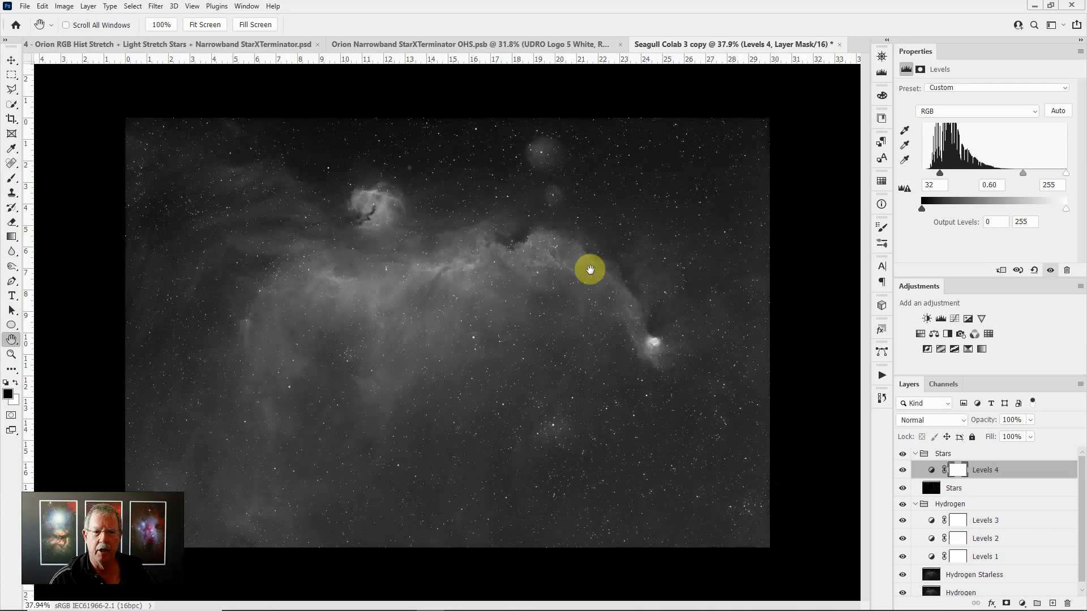
{"action": "mouse_move", "coordinate": [608, 247]}
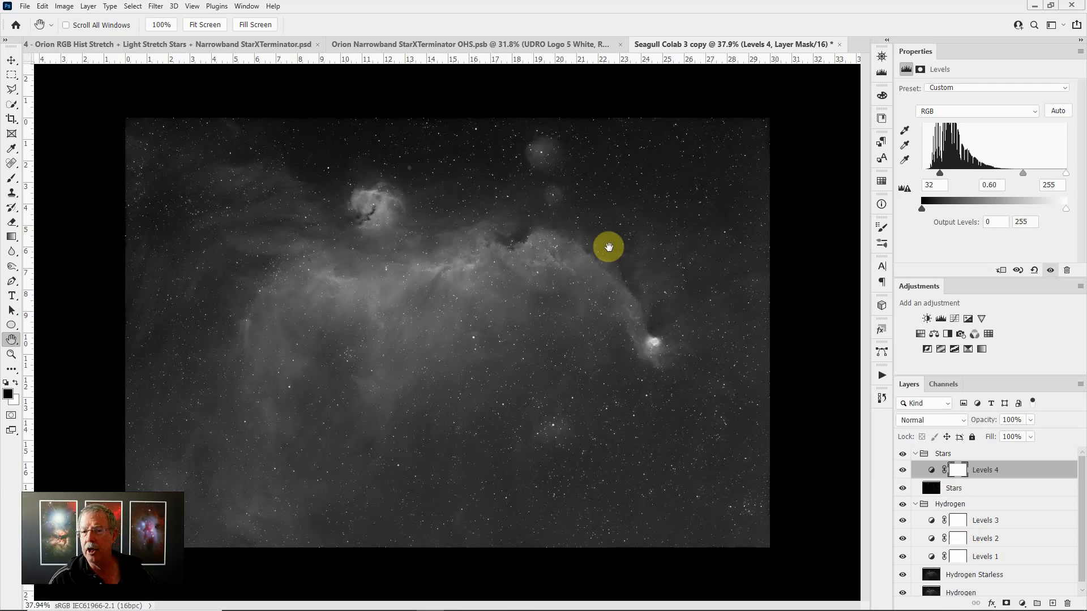
{"action": "mouse_move", "coordinate": [618, 257]}
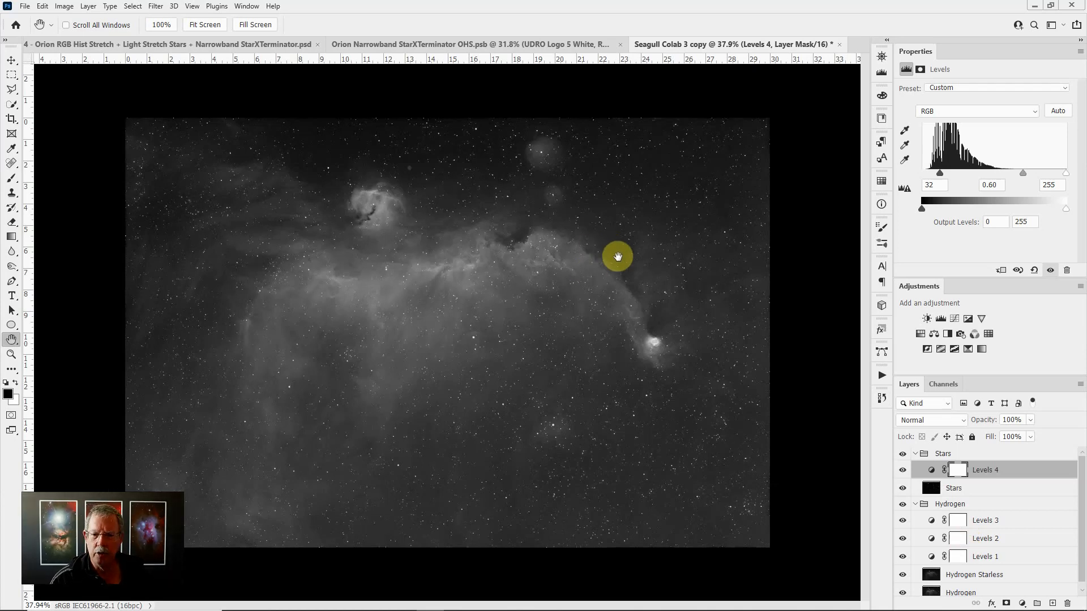
{"action": "mouse_move", "coordinate": [564, 400]}
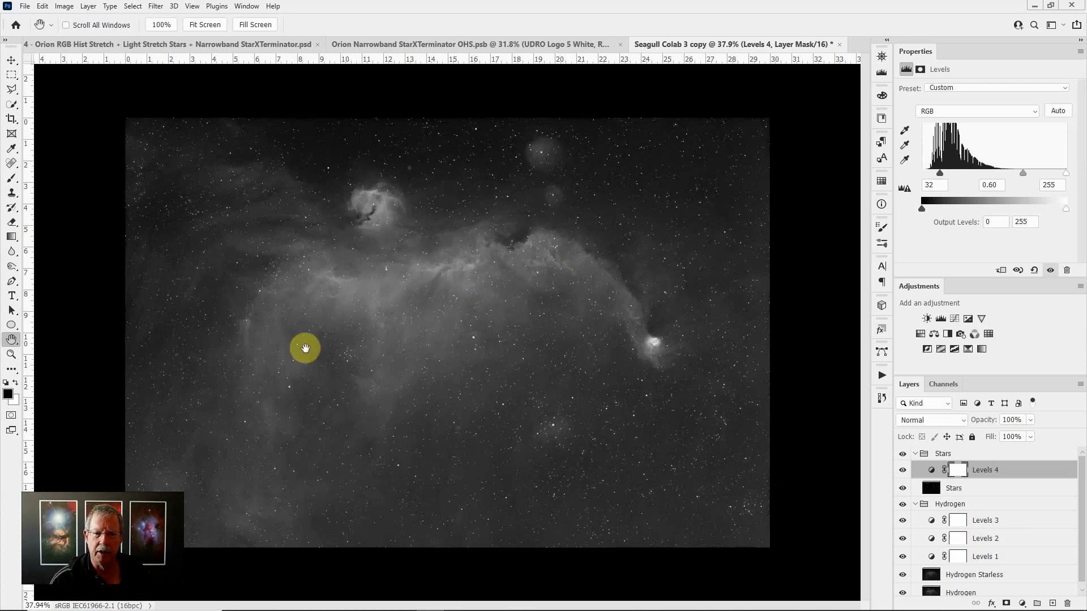
{"action": "mouse_move", "coordinate": [571, 327]}
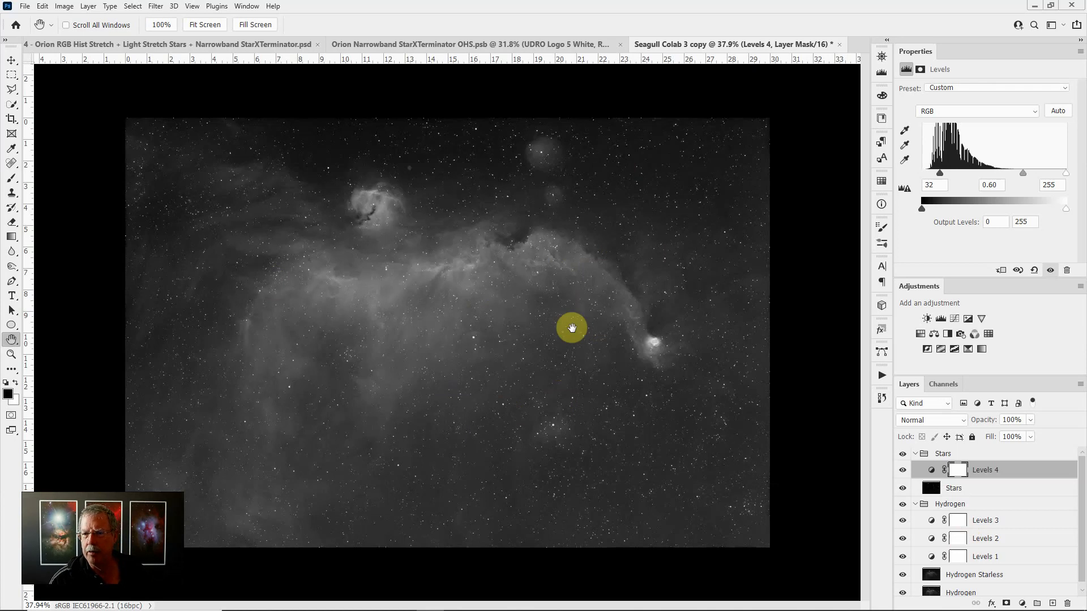
{"action": "mouse_move", "coordinate": [572, 350]}
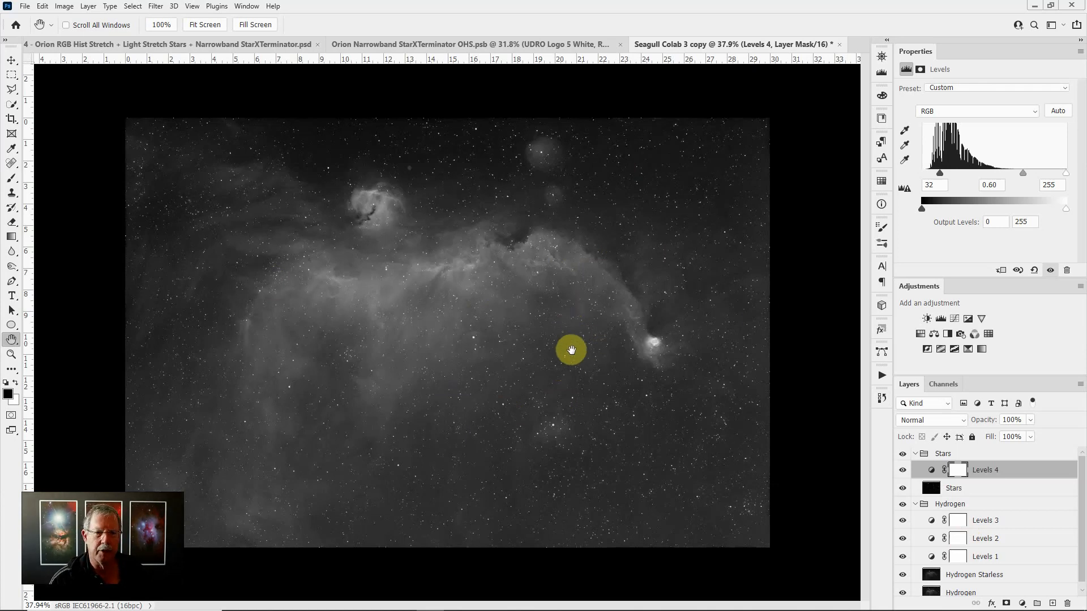
{"action": "mouse_move", "coordinate": [628, 305]}
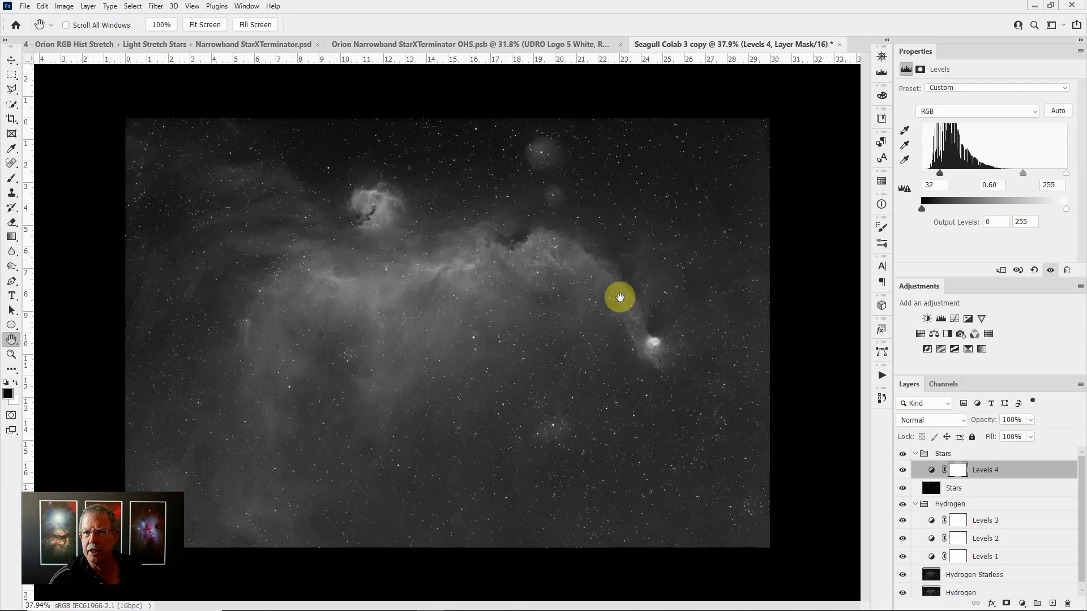
{"action": "mouse_move", "coordinate": [616, 312]}
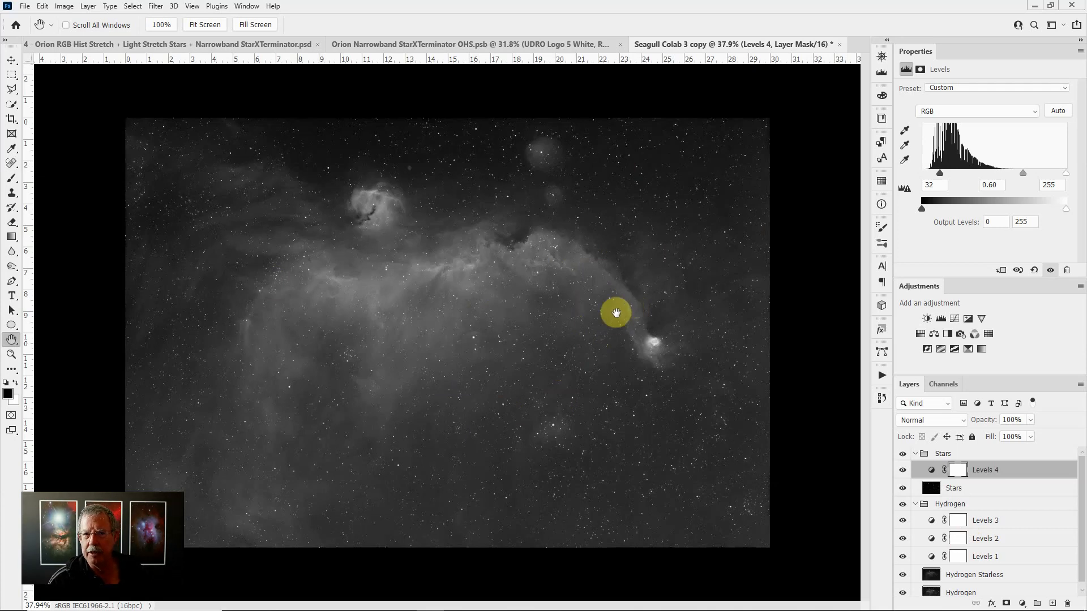